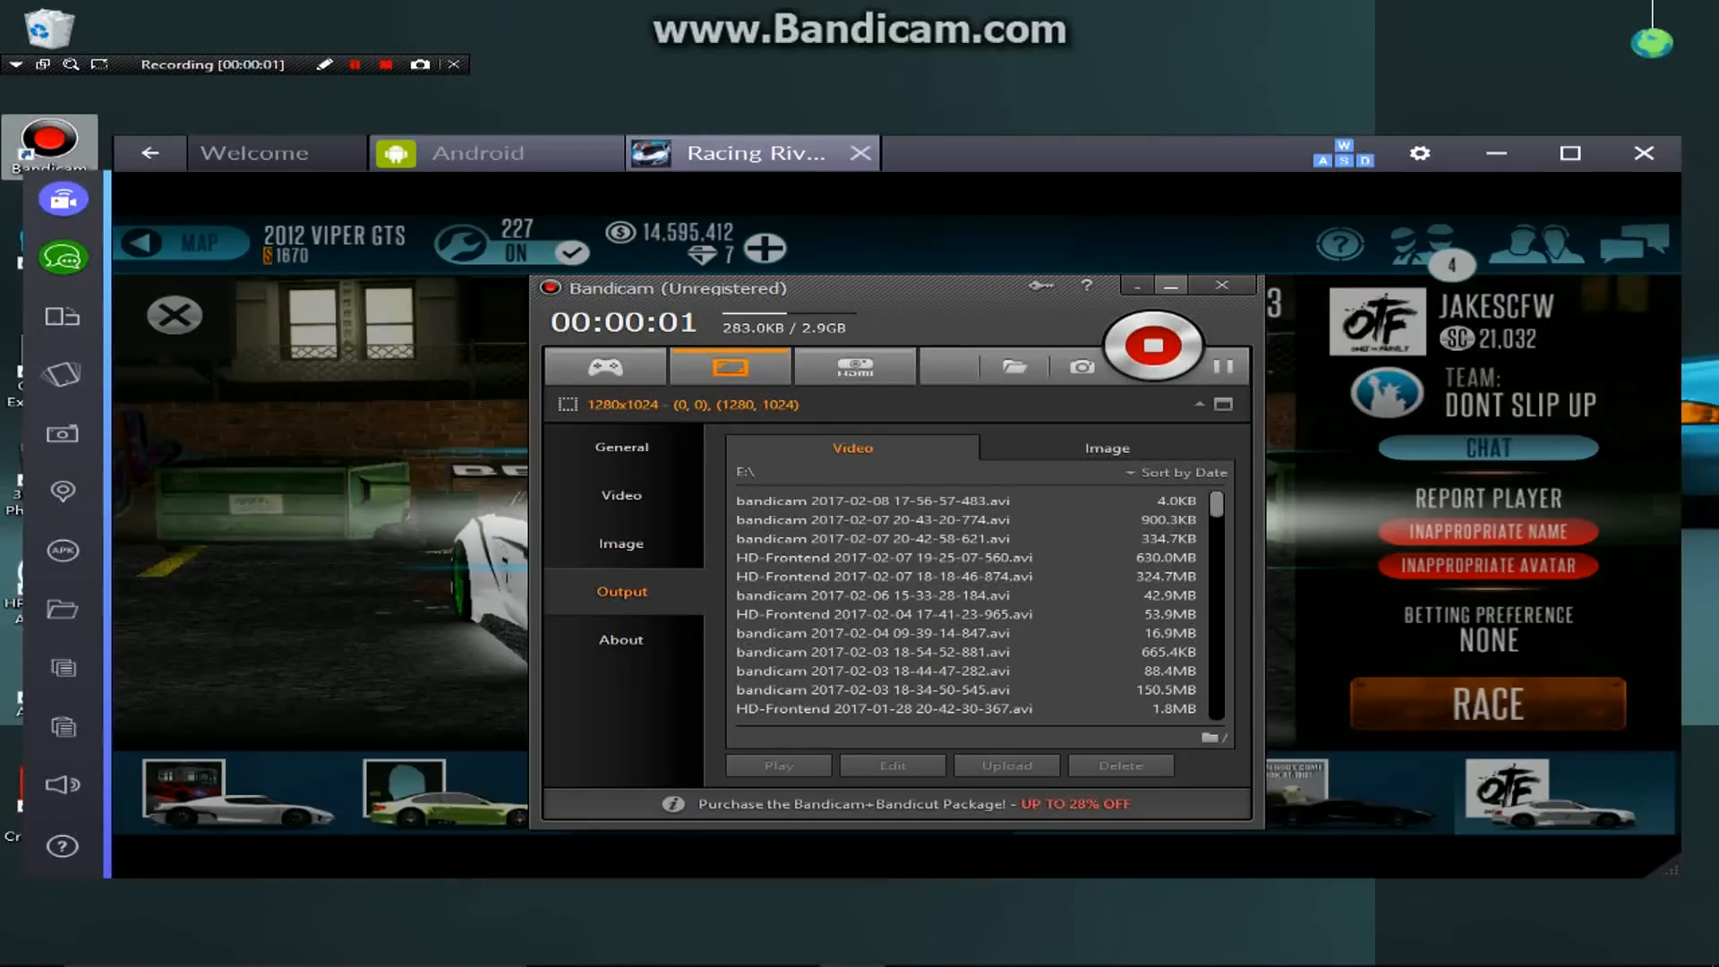
- Chicken out of the Chrome Piston 2600 challenge and return to the lobby
{"action": "left_click", "coordinate": [1221, 285]}
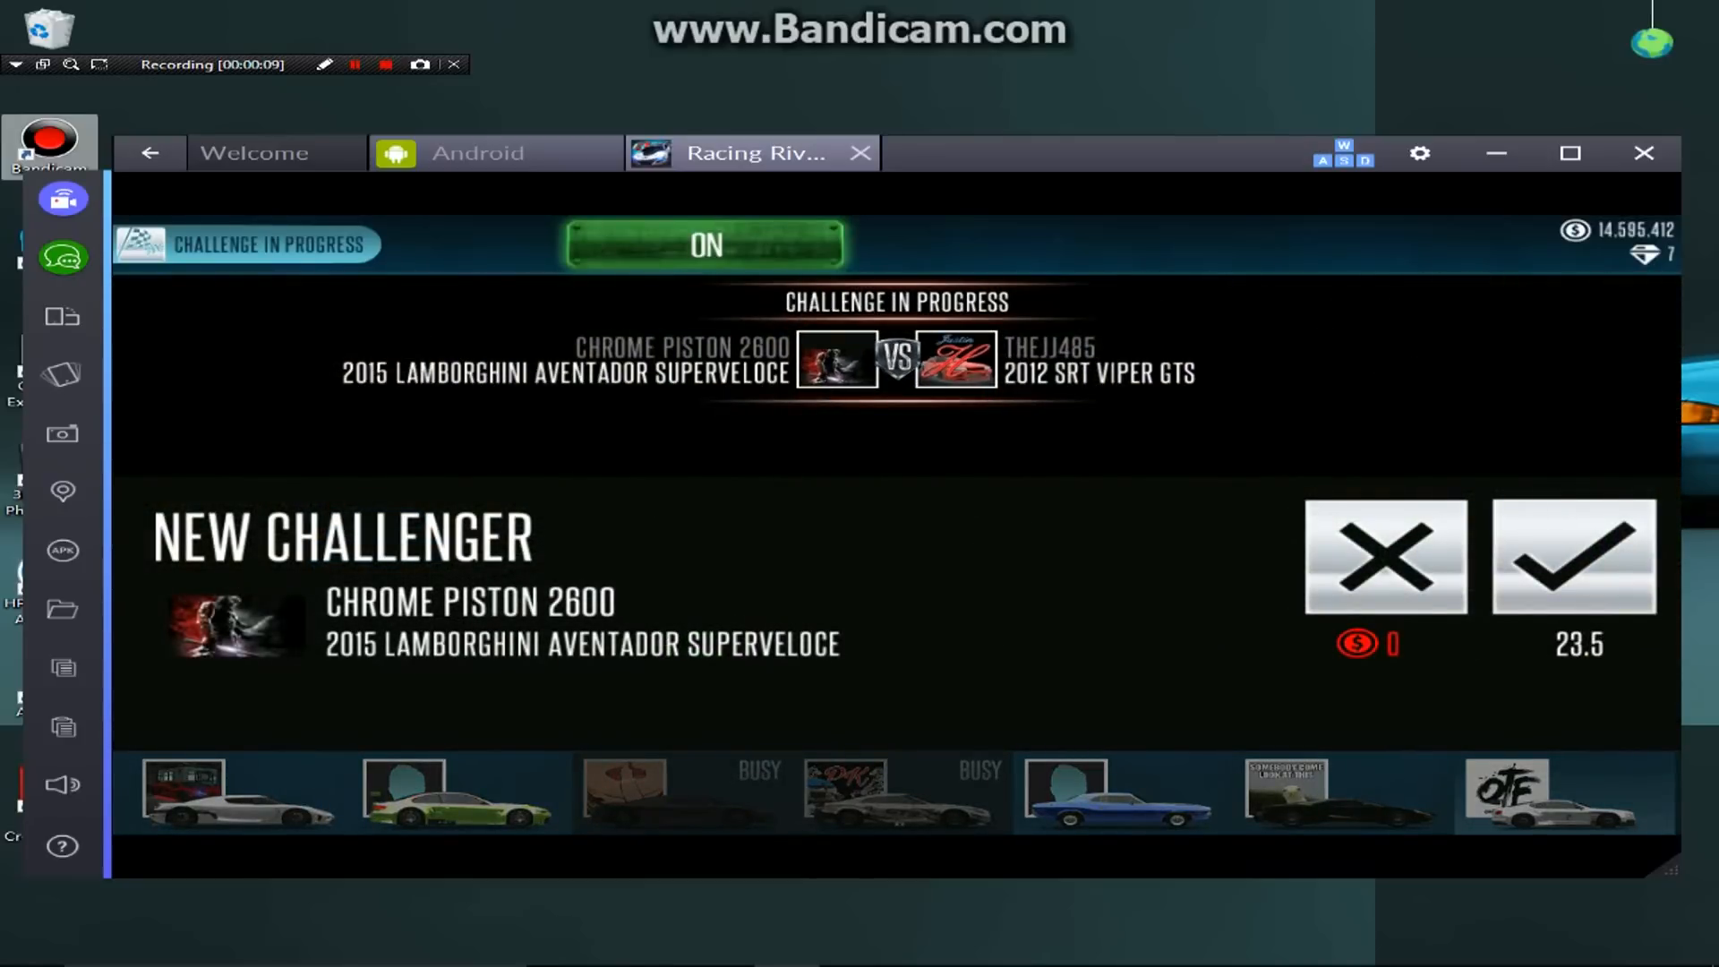
{"action": "left_click", "coordinate": [1384, 557]}
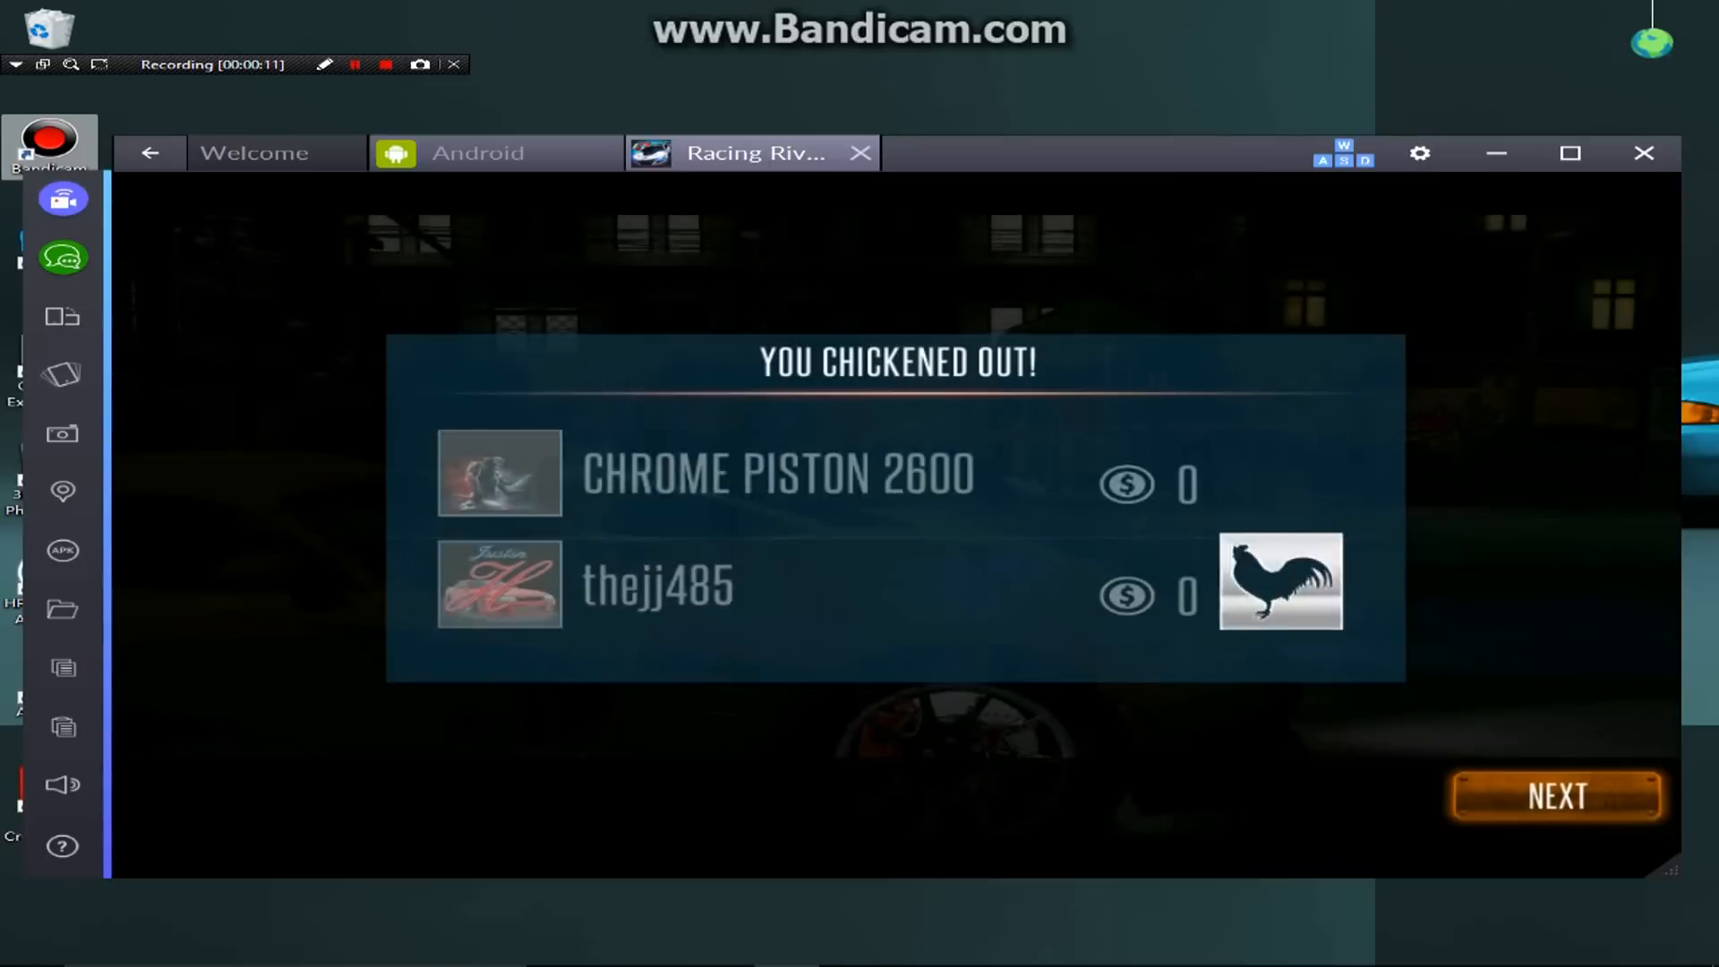
{"action": "left_click", "coordinate": [1556, 797]}
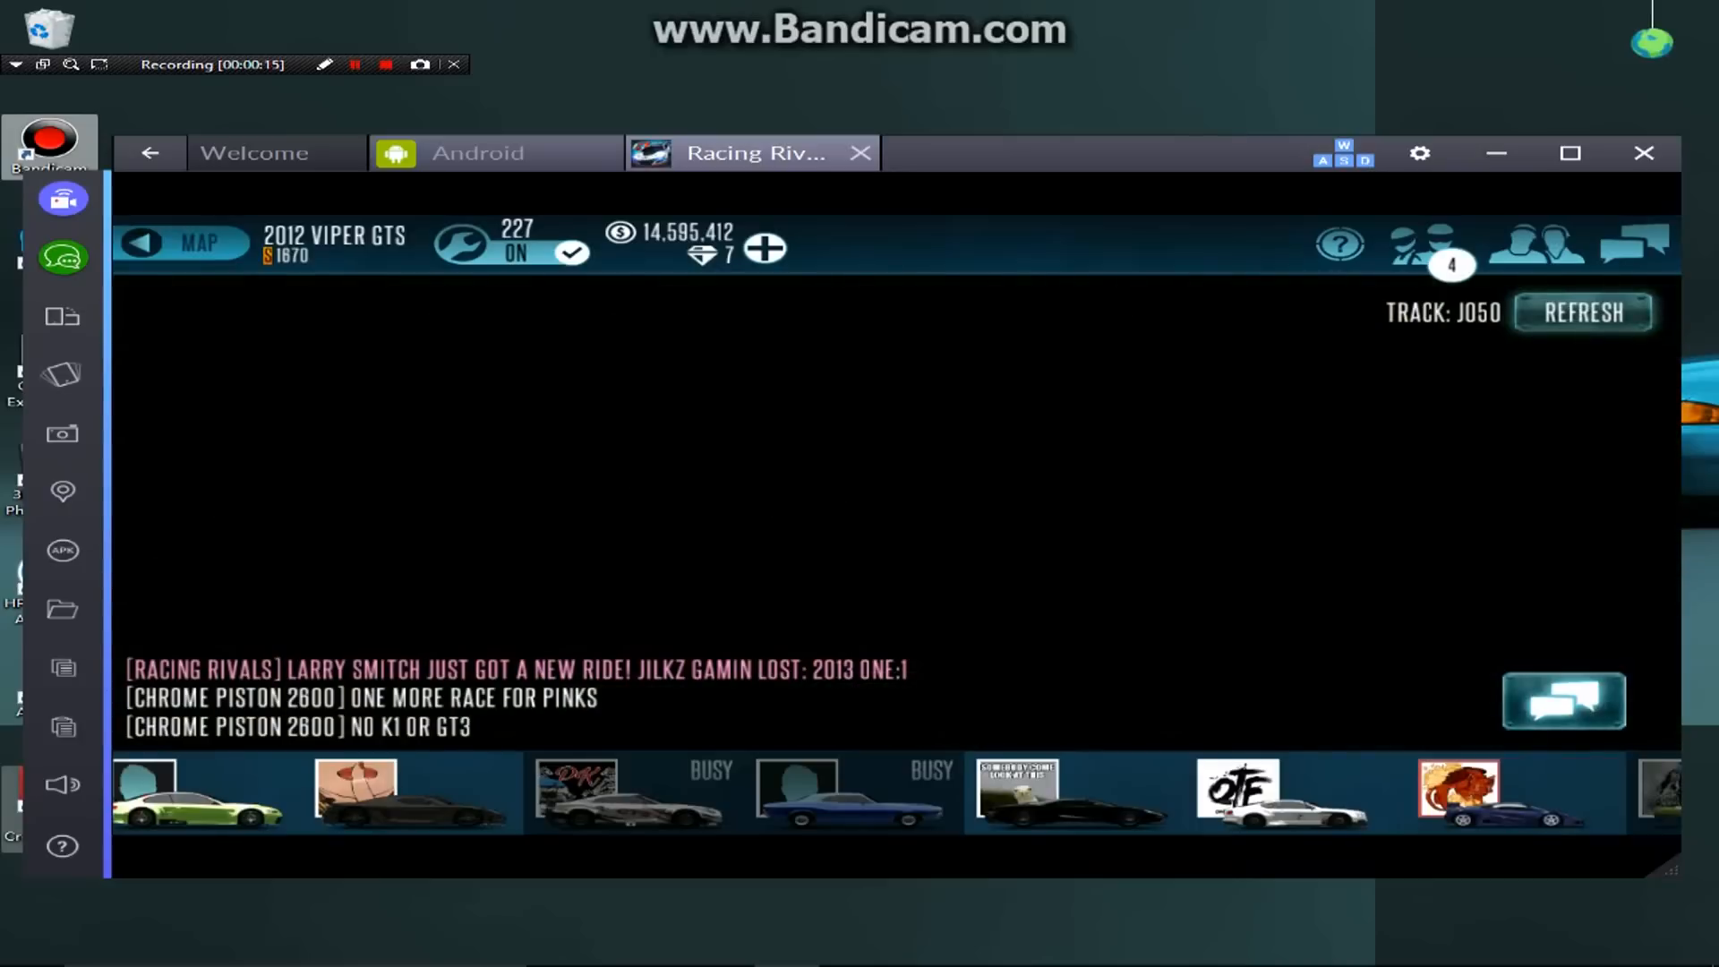
{"action": "left_click", "coordinate": [1278, 792]}
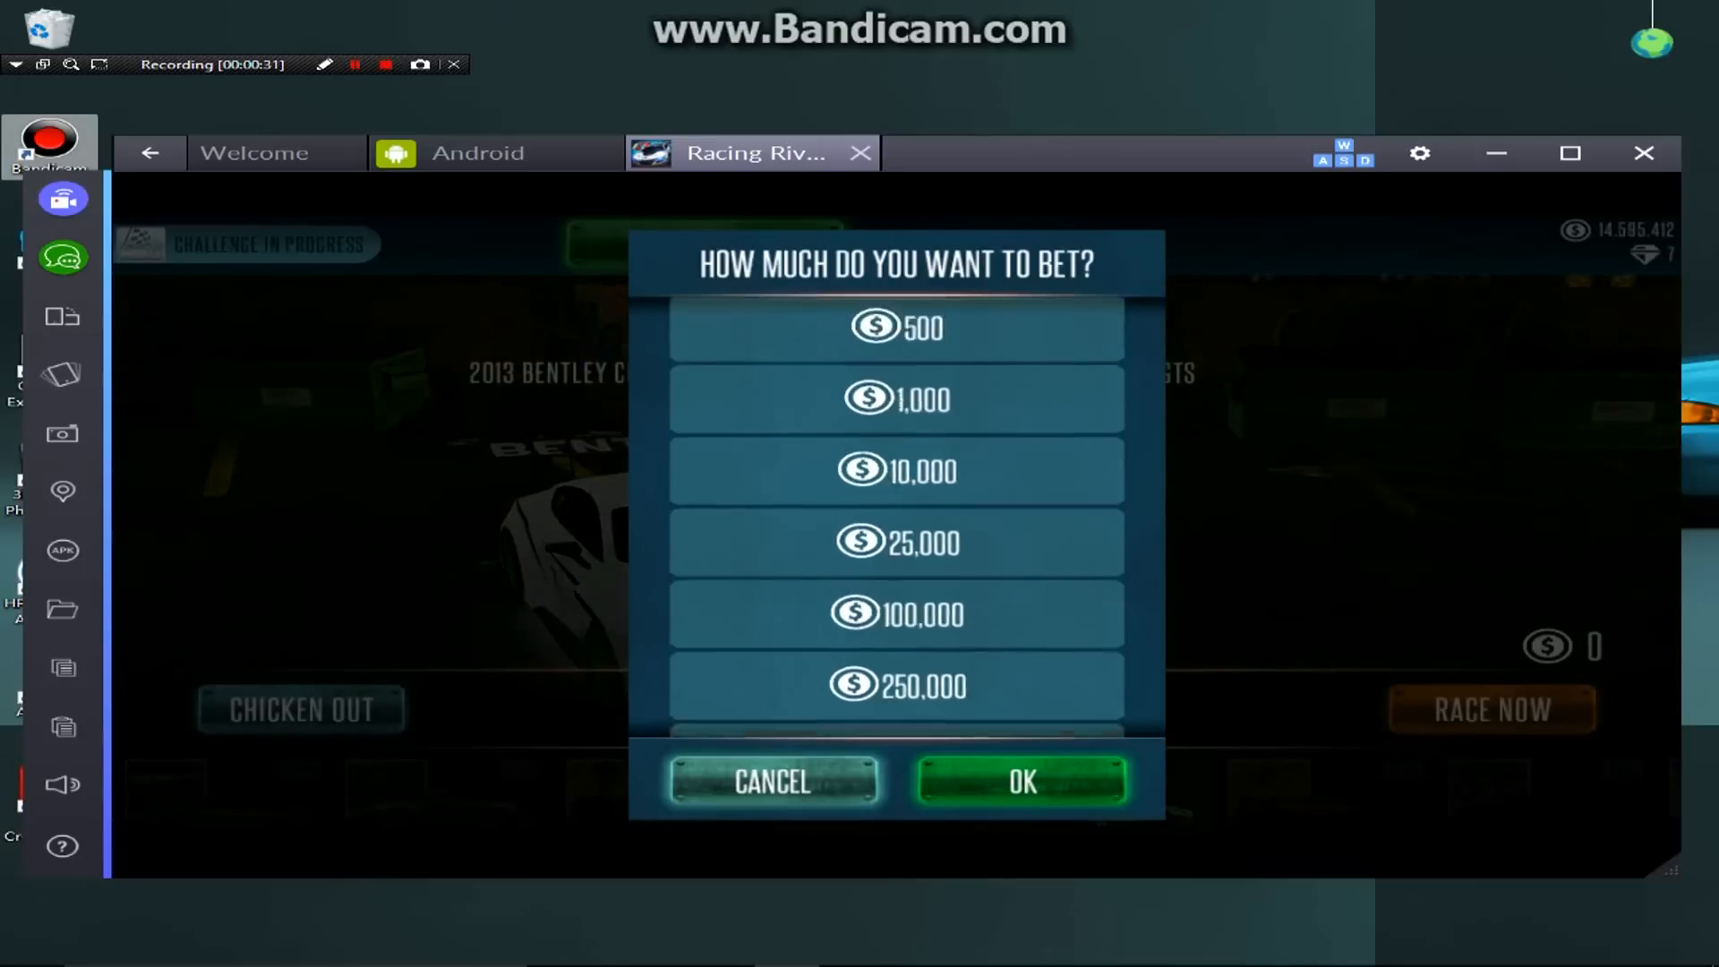
{"action": "scroll", "scroll_direction": "down", "scroll_amount": 3}
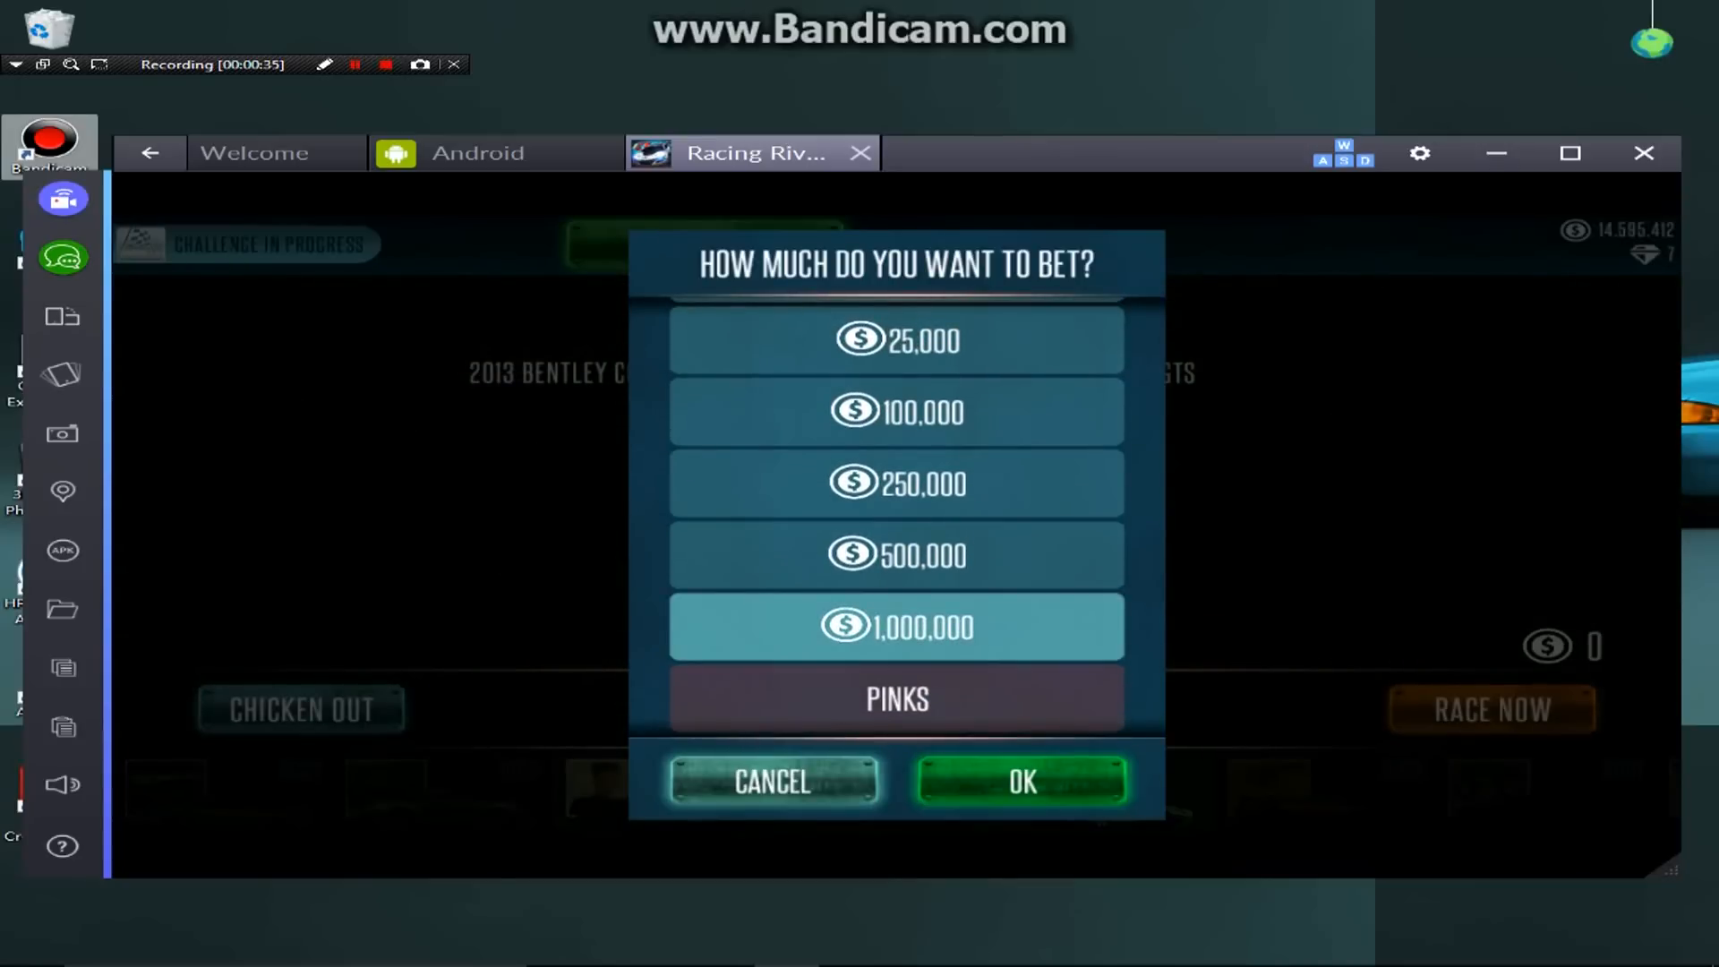
{"action": "left_click", "coordinate": [1020, 782]}
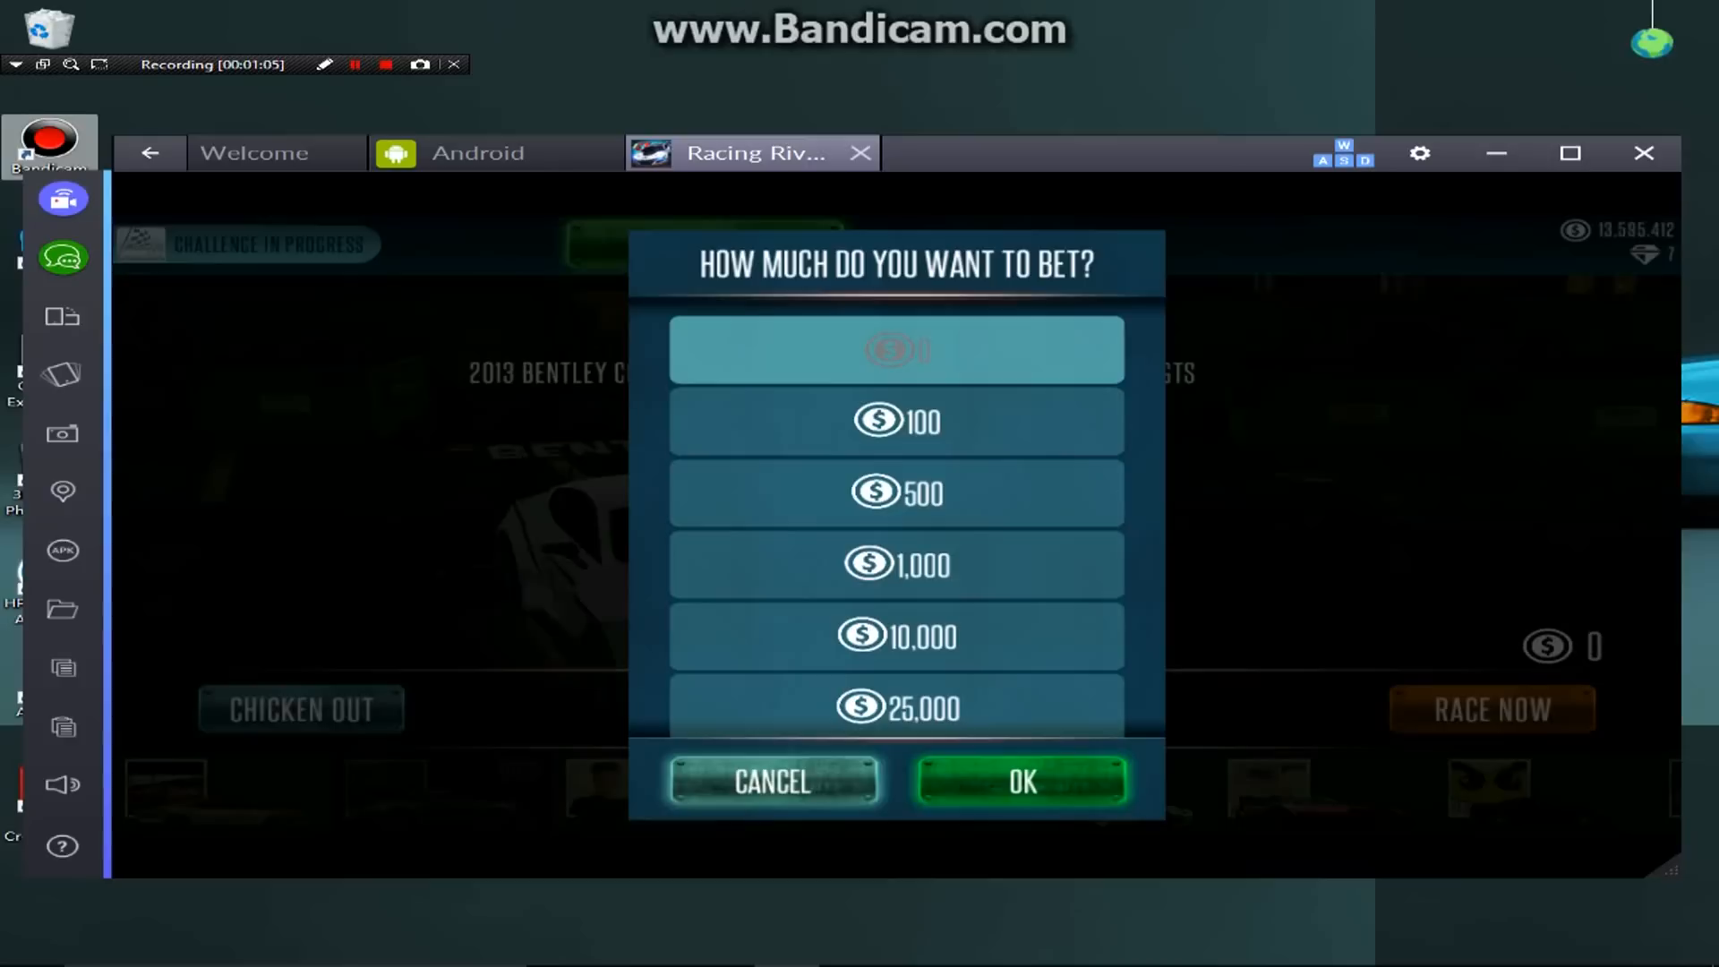
{"action": "scroll", "scroll_direction": "down", "scroll_amount": 3}
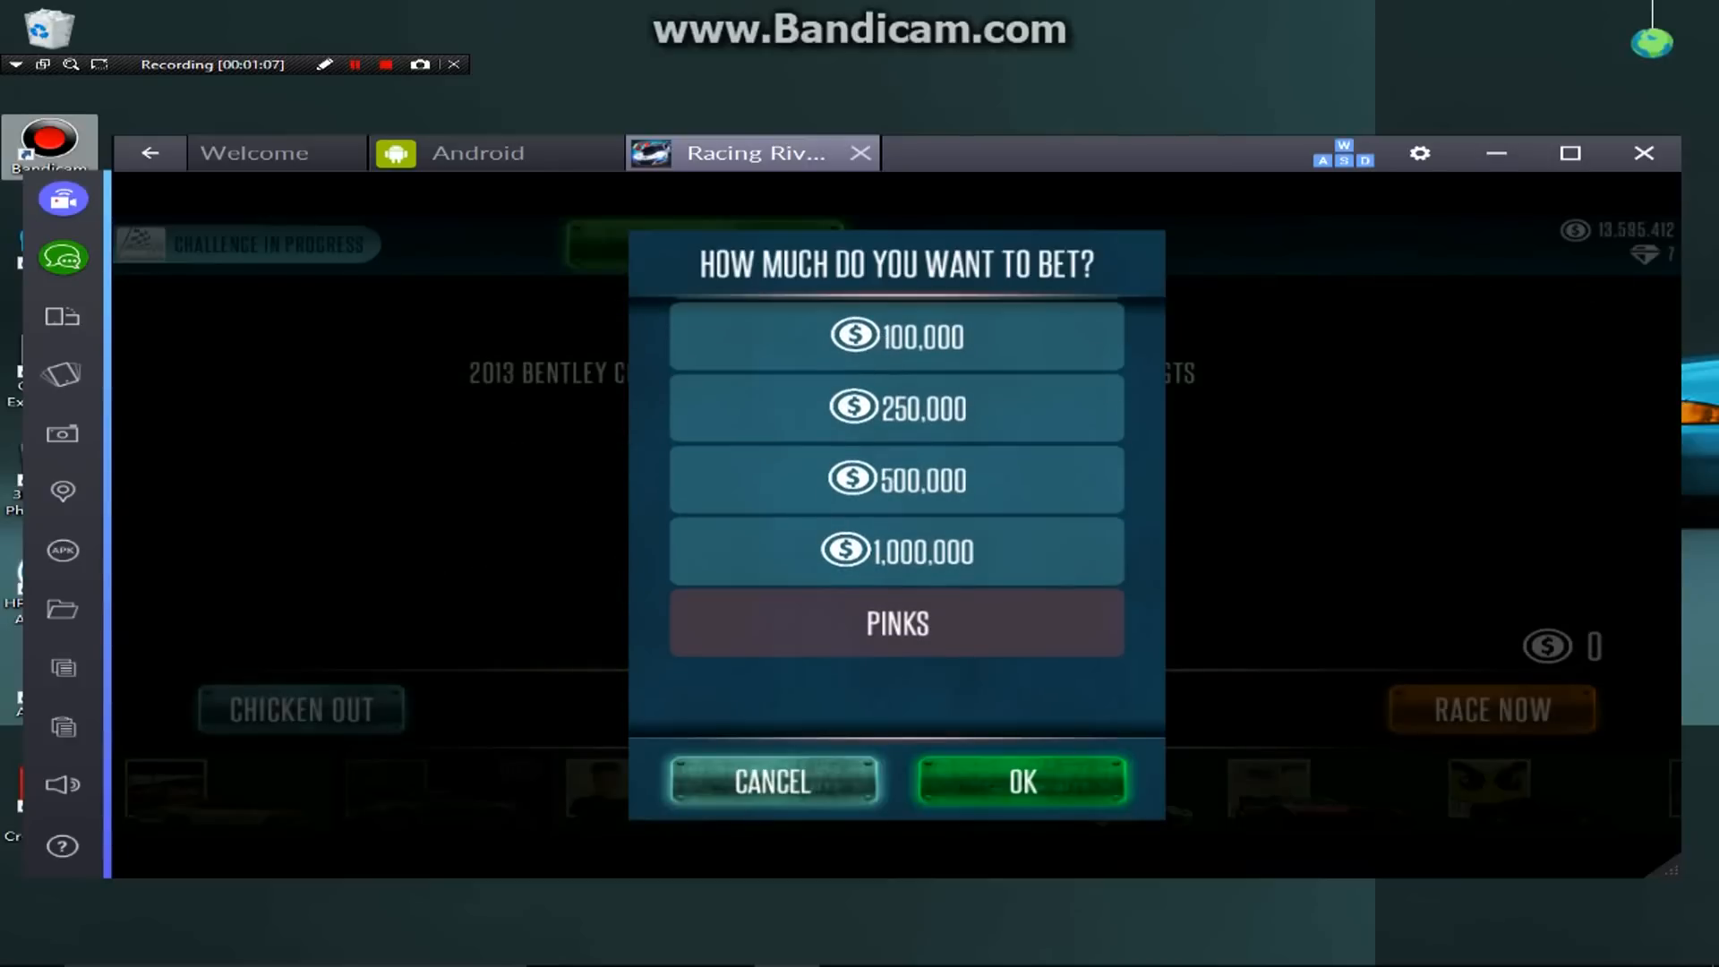
{"action": "left_click", "coordinate": [895, 623]}
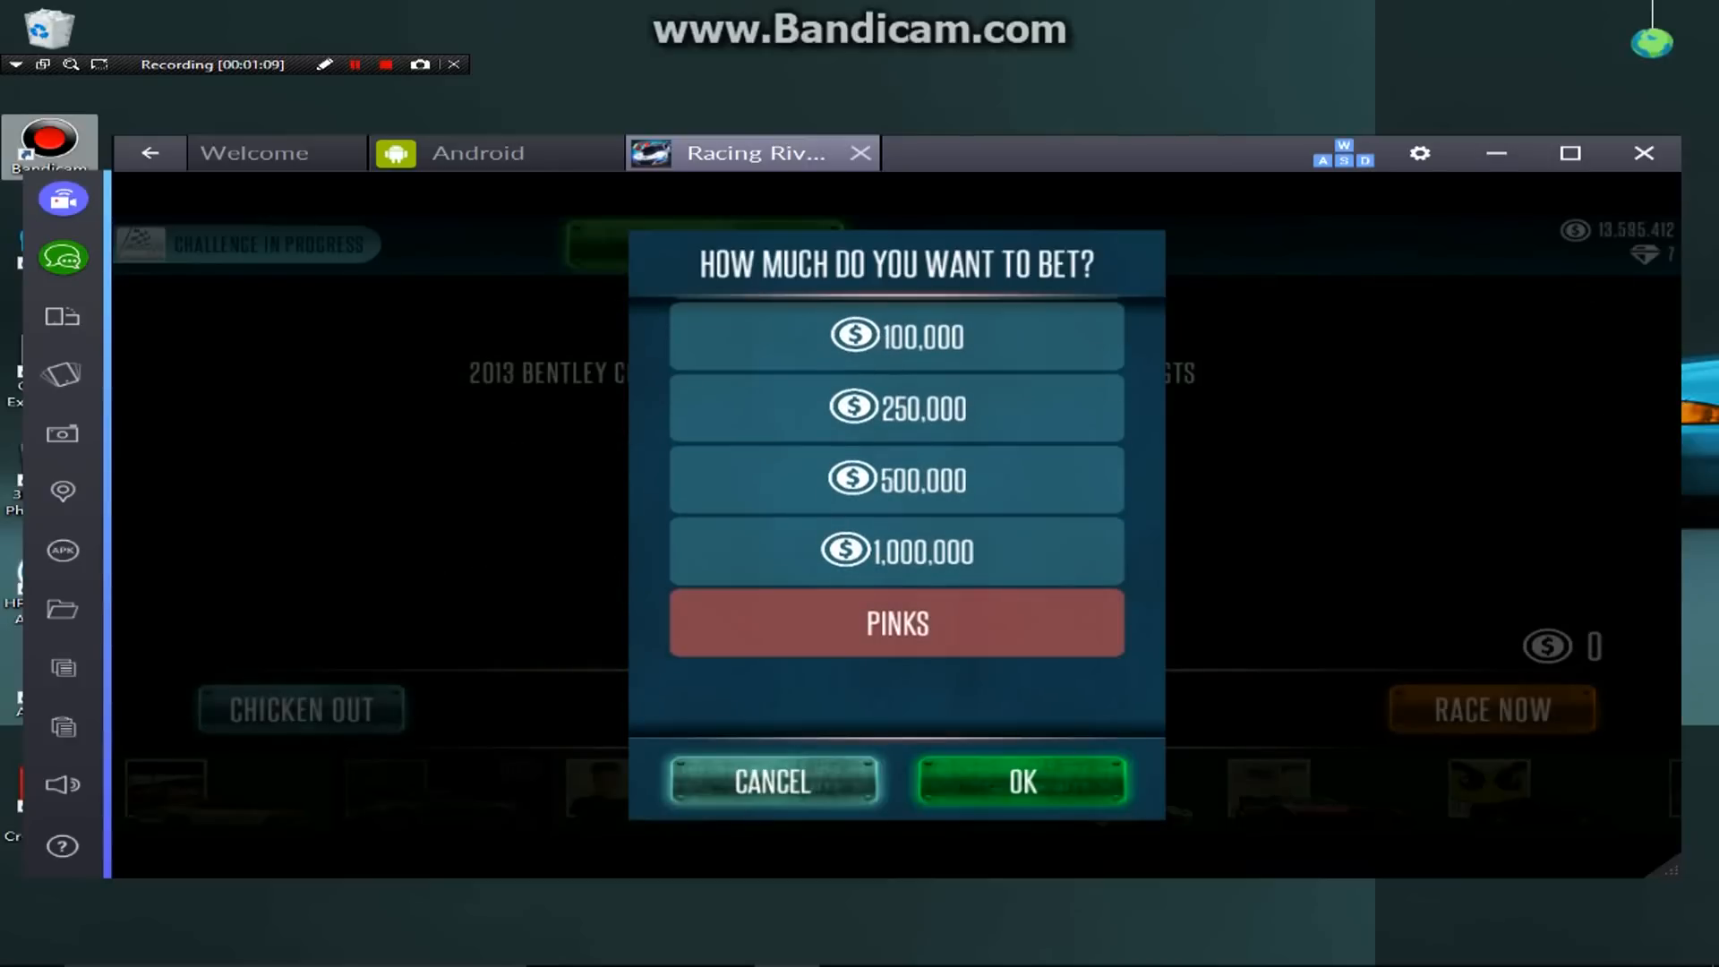
{"action": "left_click", "coordinate": [1019, 782]}
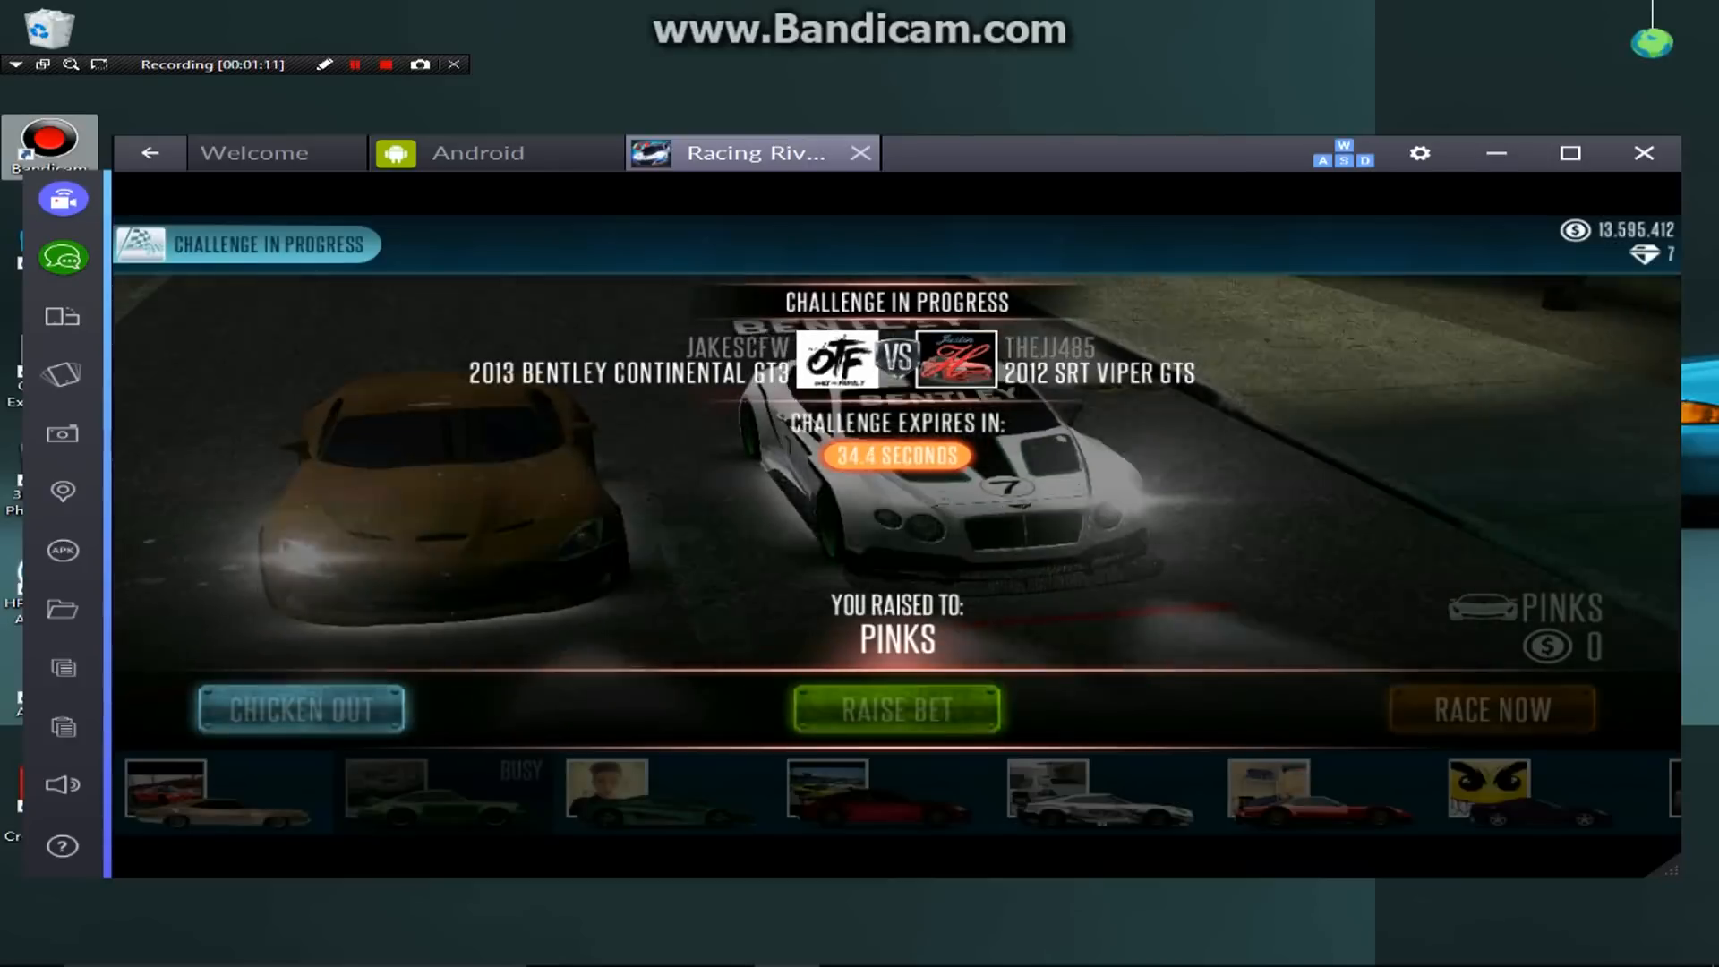
- Race for pinks, win the Bentley Continental GT3, and pass the results screens
{"action": "left_click", "coordinate": [1491, 709]}
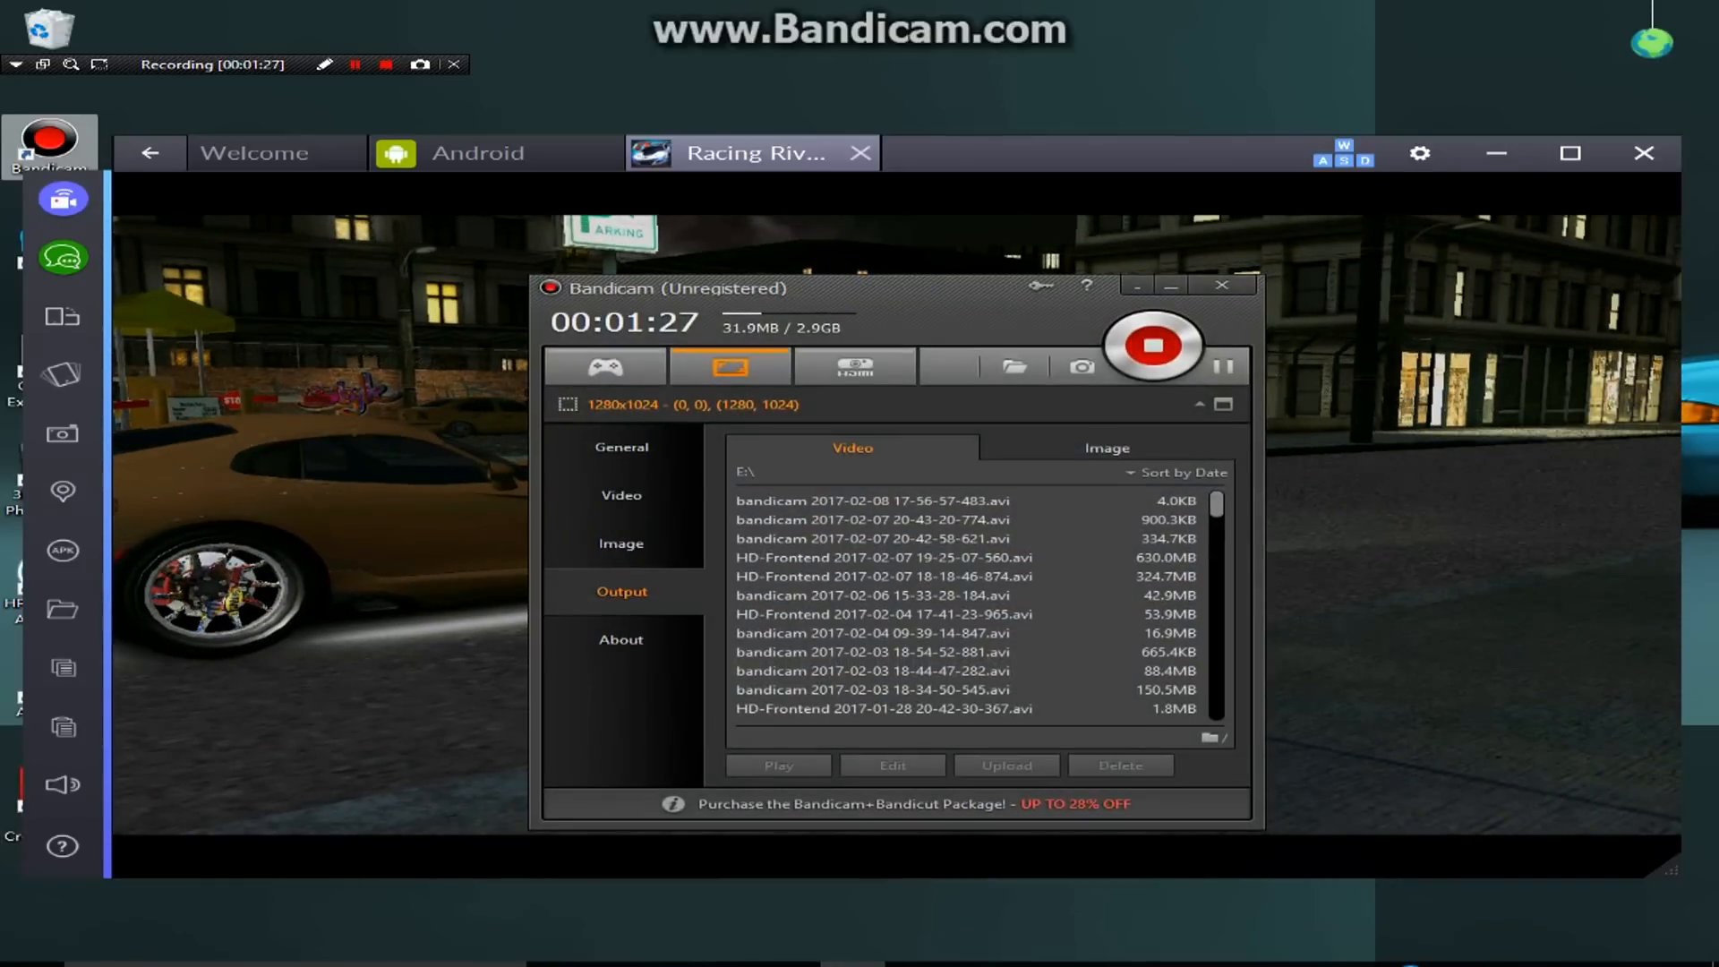
{"action": "left_click", "coordinate": [1220, 285]}
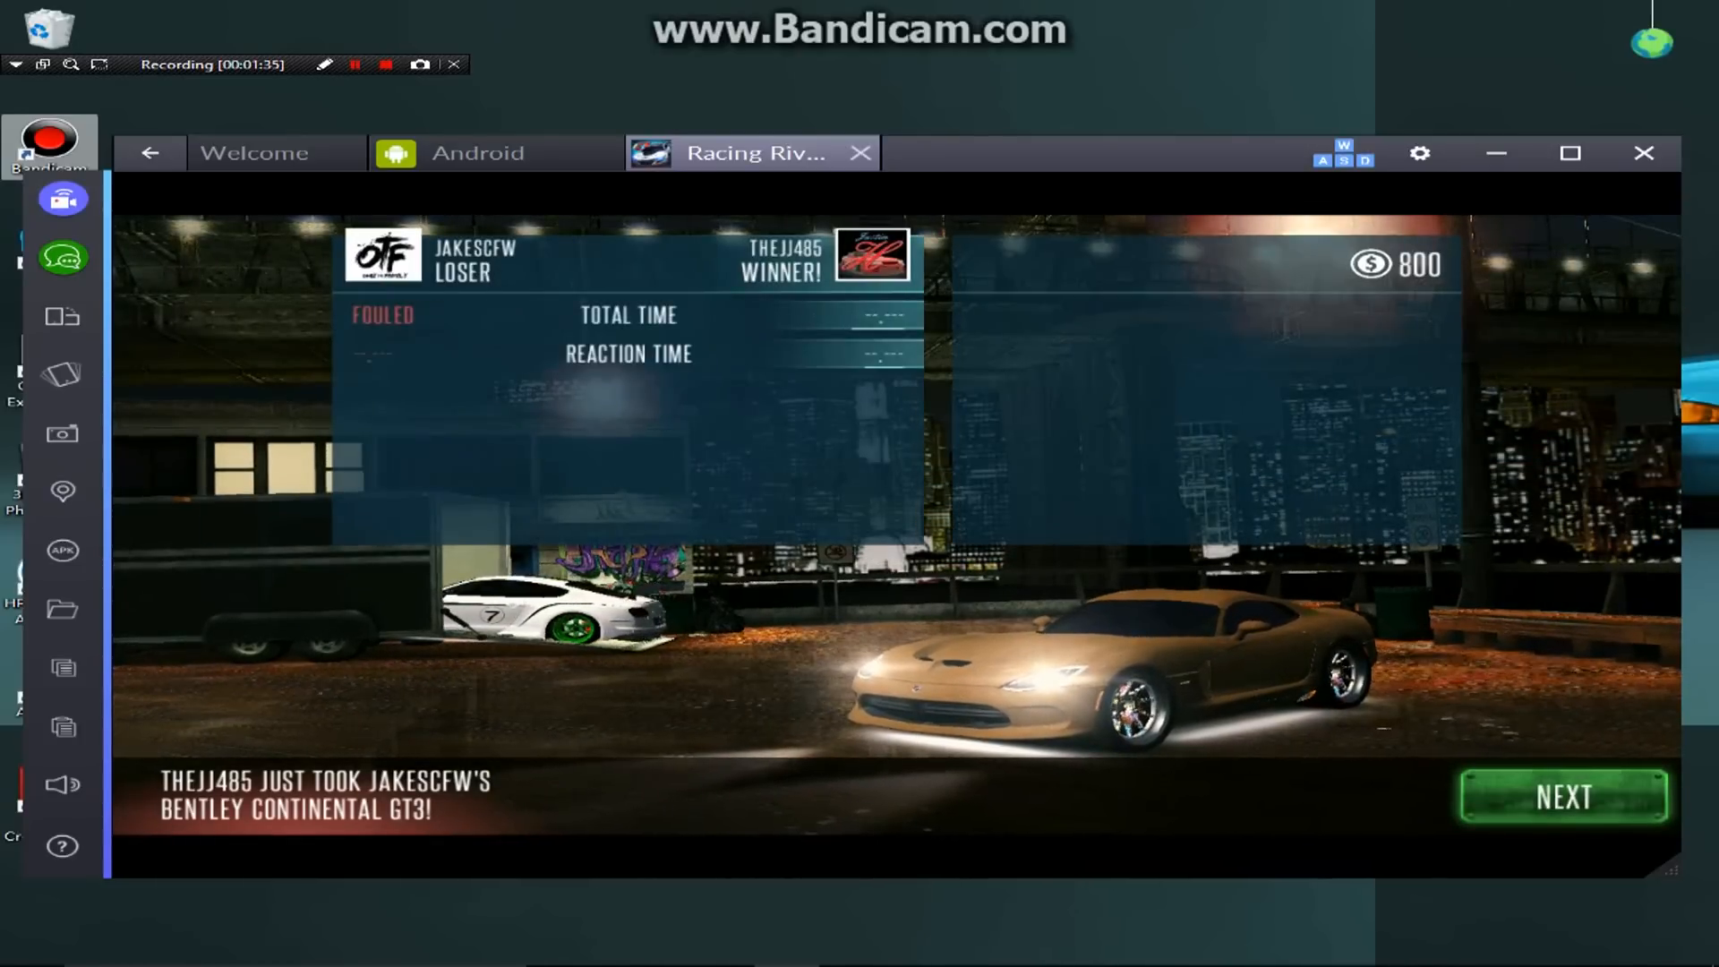
{"action": "left_click", "coordinate": [1562, 797]}
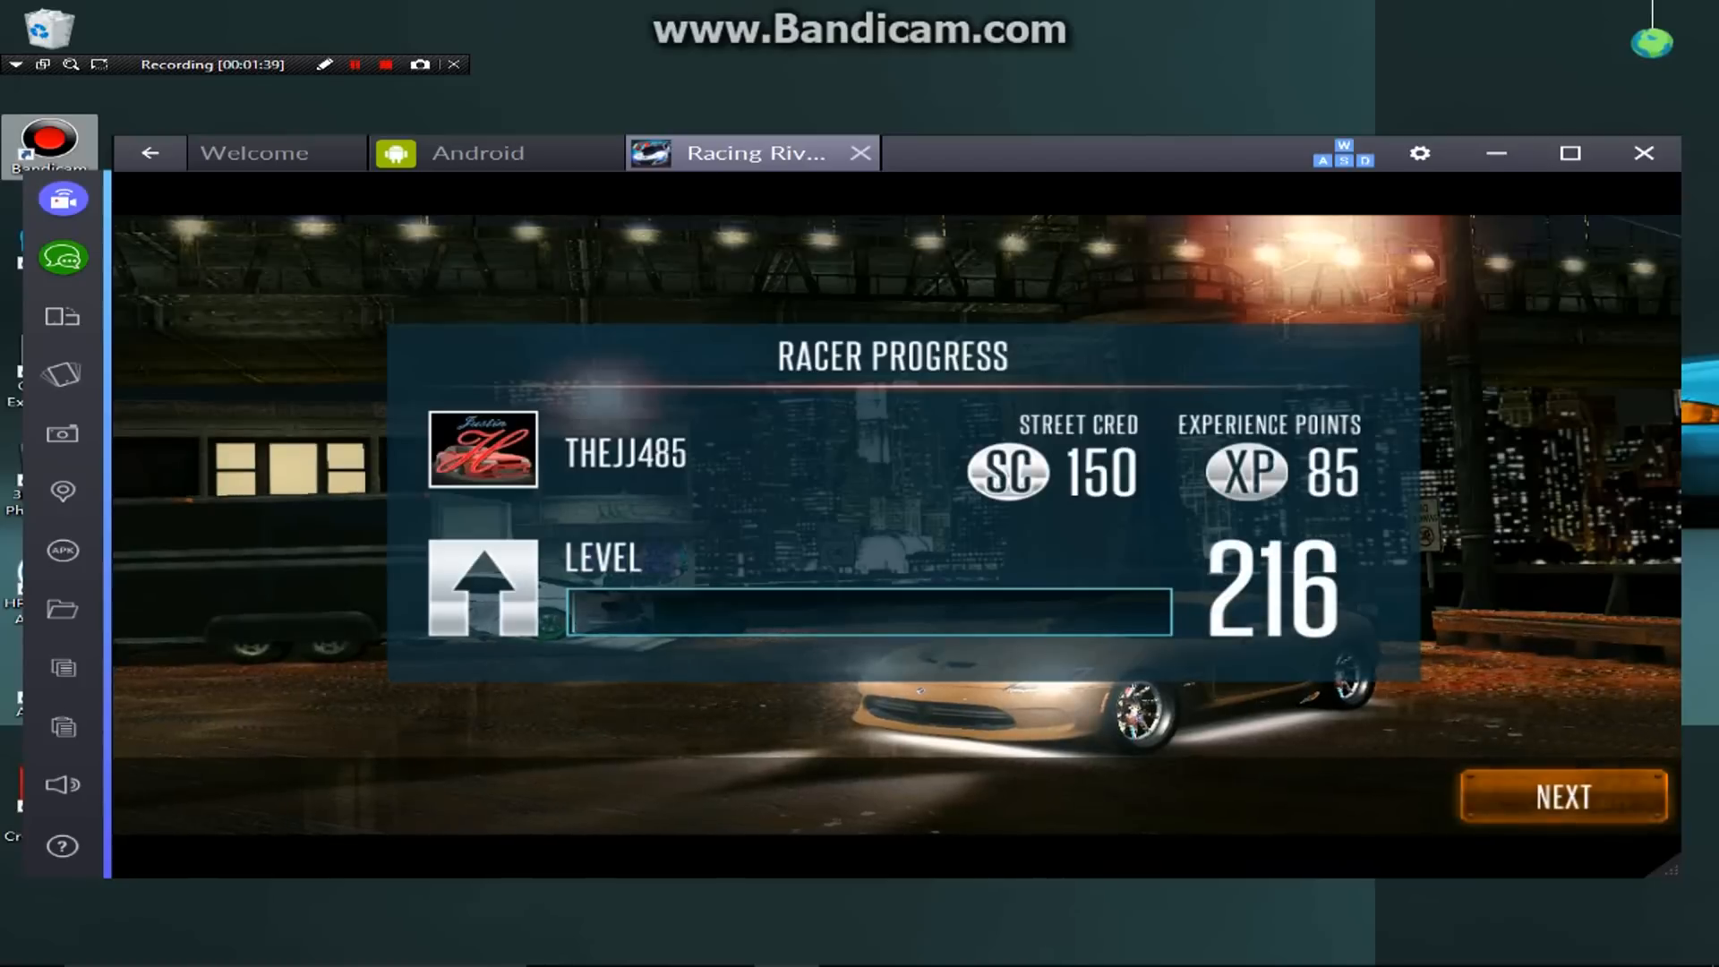
{"action": "left_click", "coordinate": [1561, 796]}
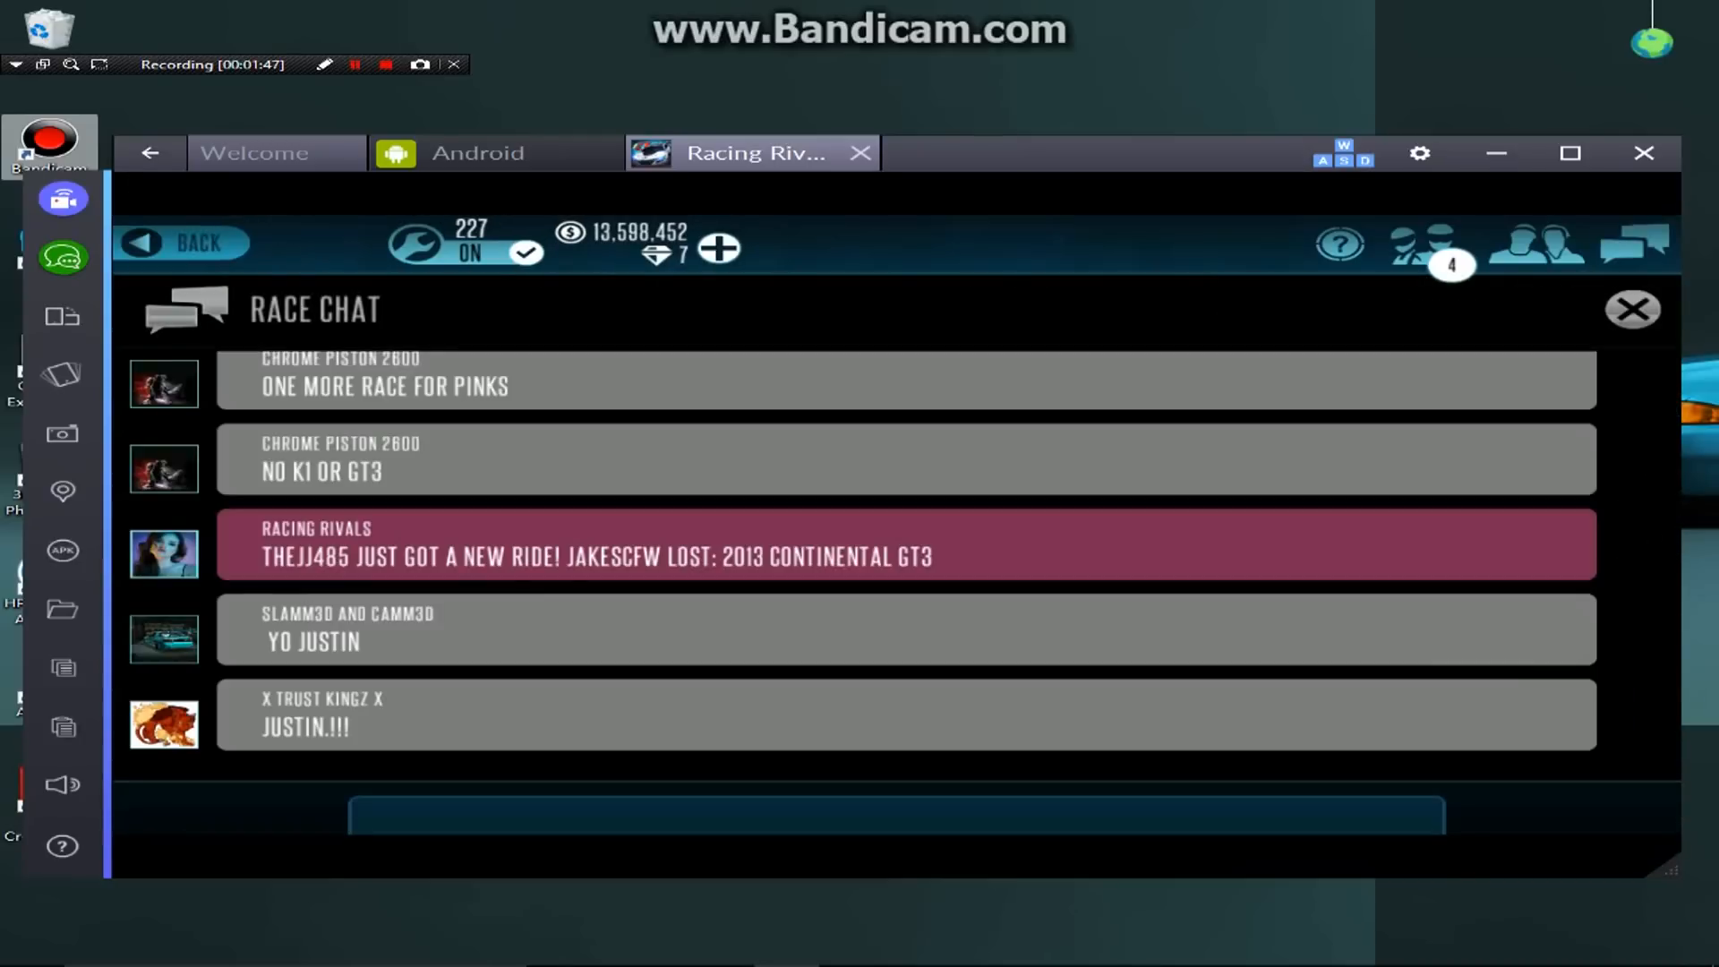
- Send 'wassup' in race chat, then switch to the YouTube browser window
{"action": "left_click", "coordinate": [895, 815]}
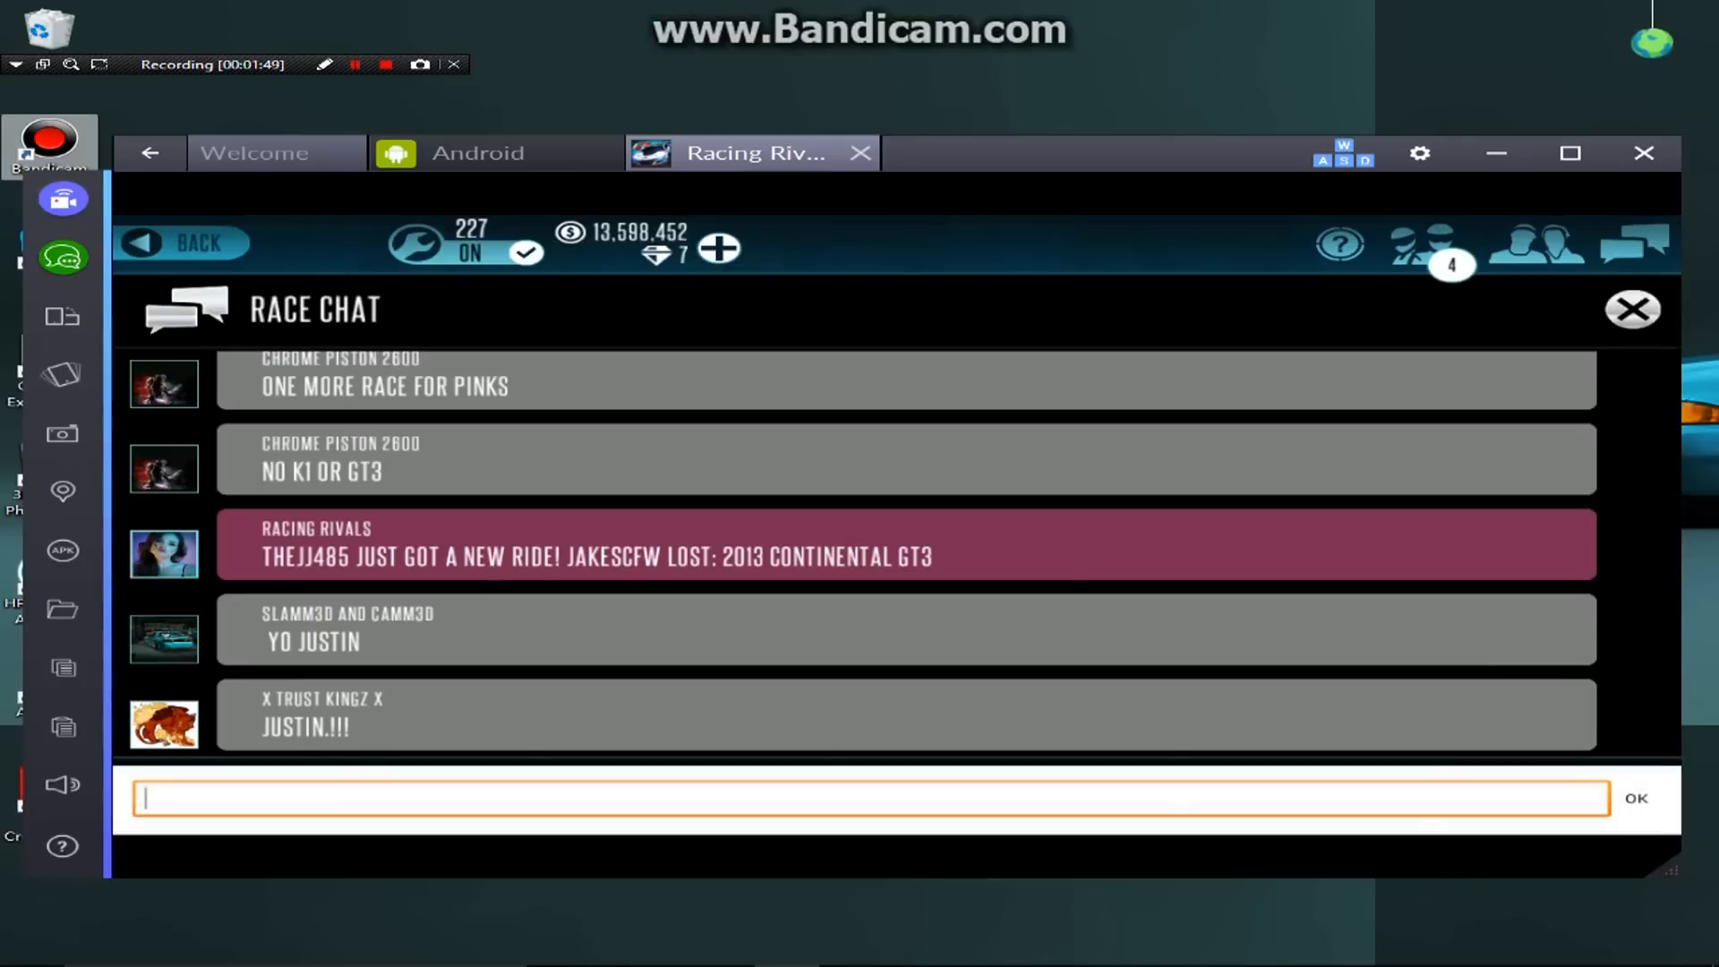
{"action": "type", "text": "wassup"}
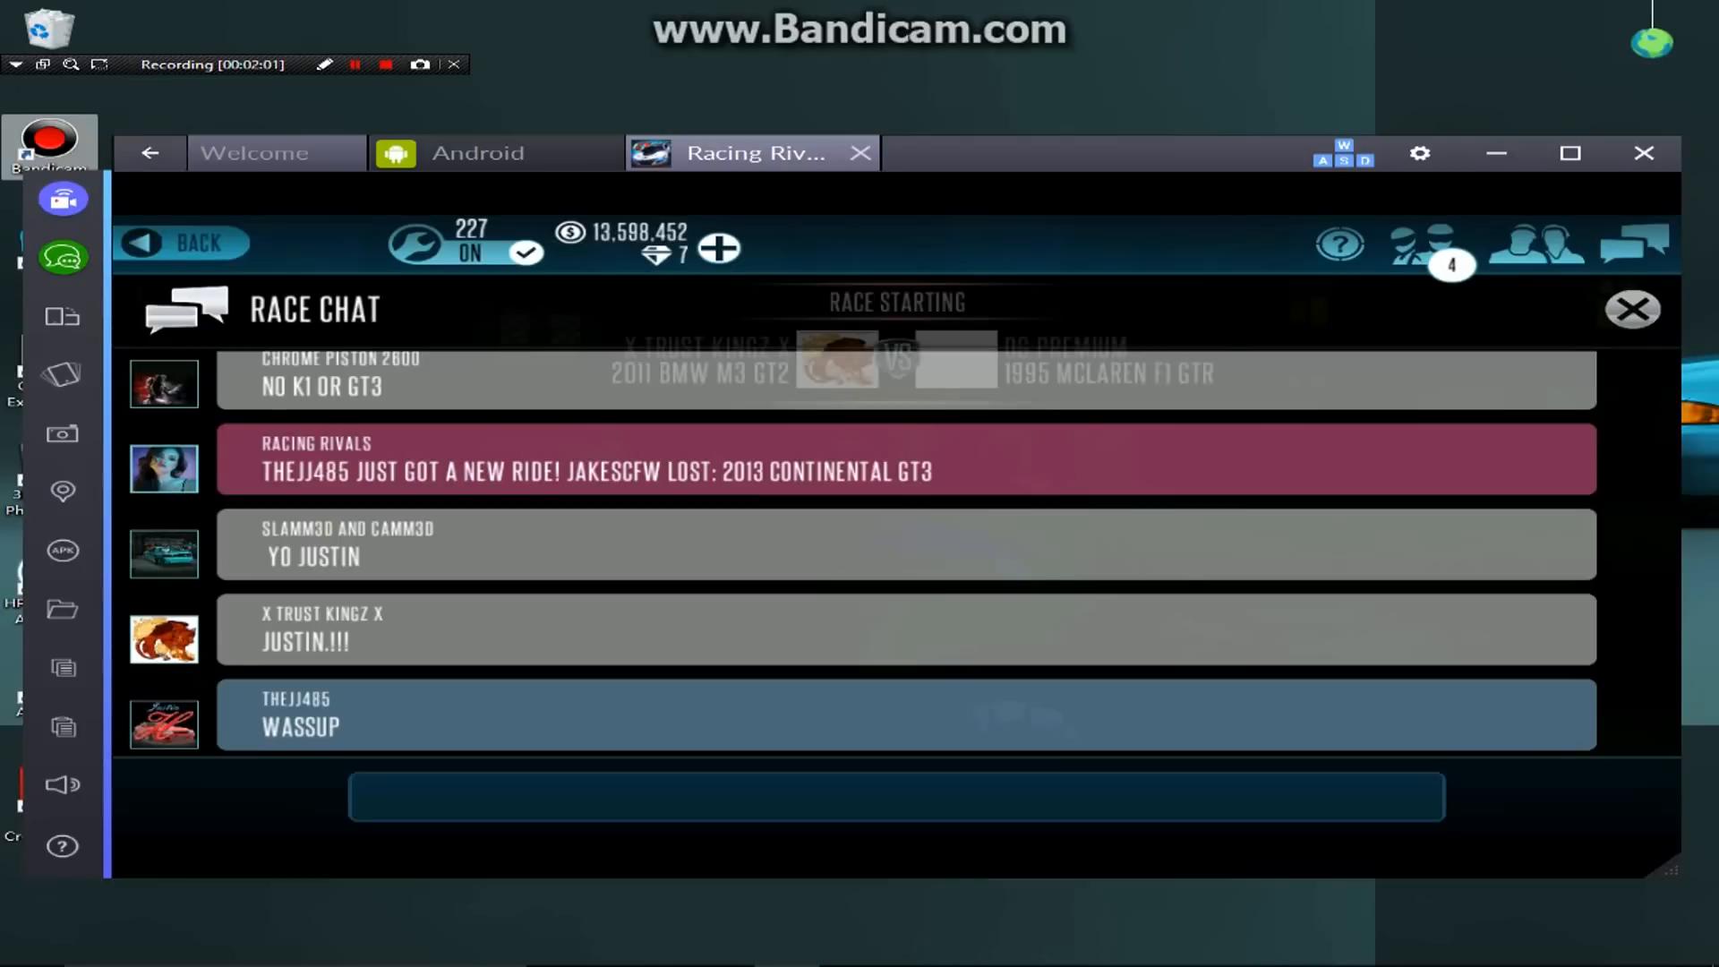
{"action": "left_click", "coordinate": [1632, 309]}
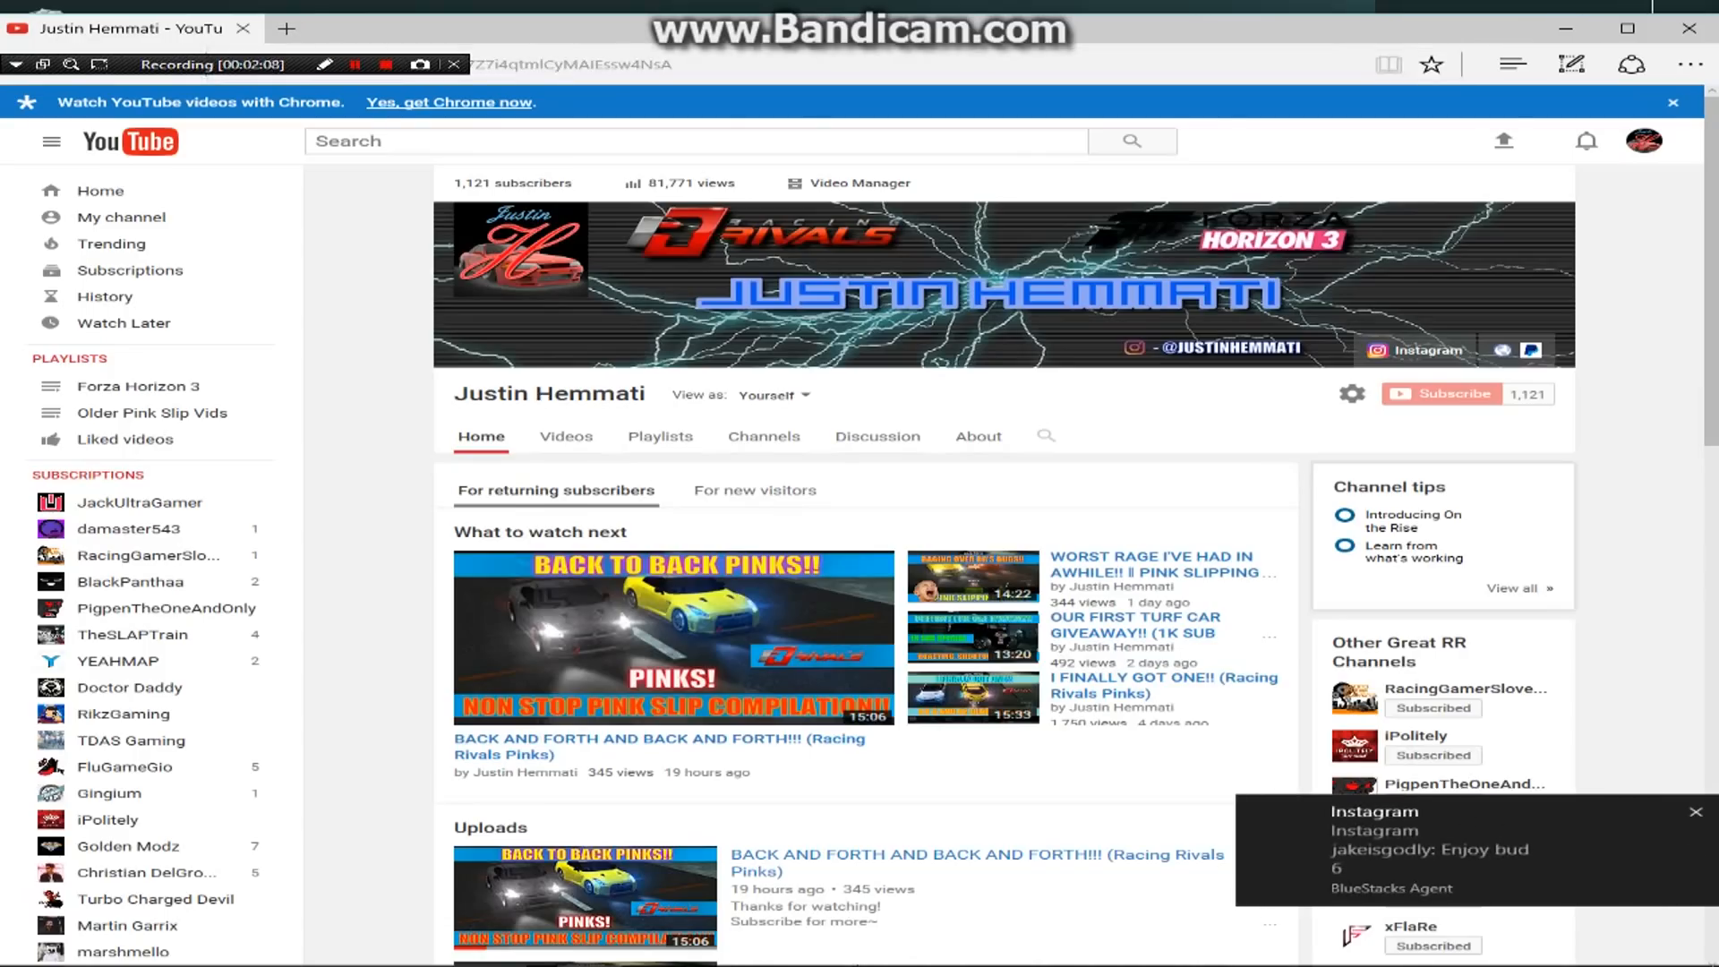
- Search 'random number picker' in a new Edge tab
{"action": "left_click", "coordinate": [286, 29]}
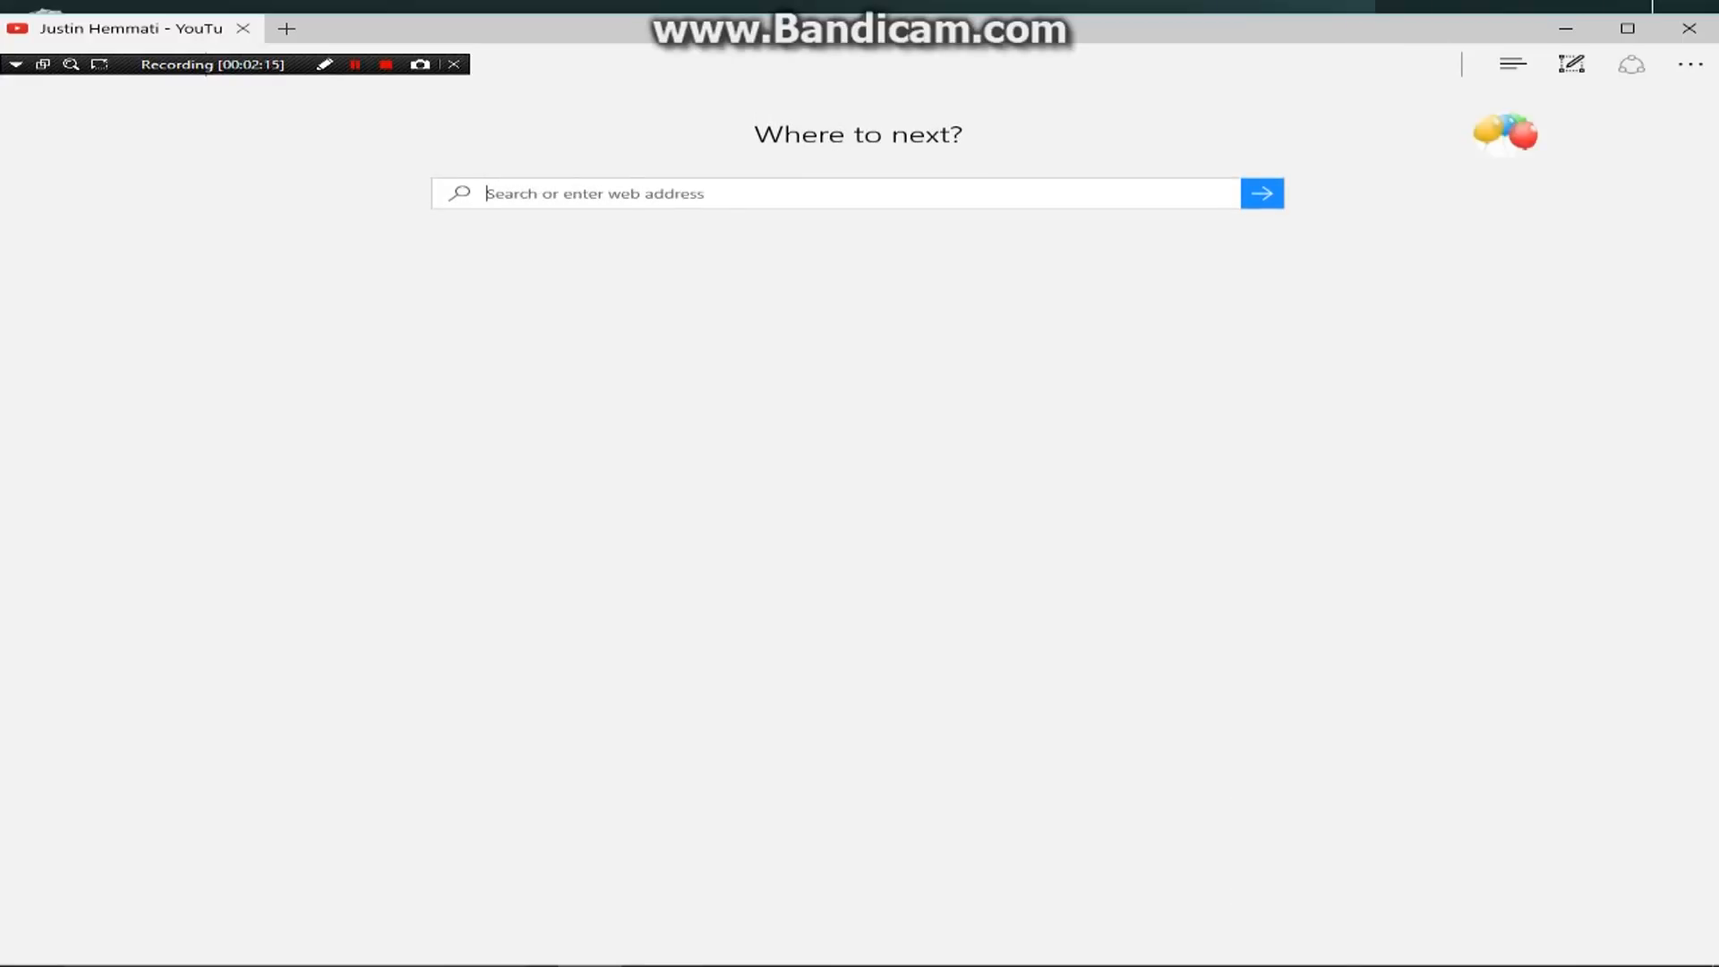
{"action": "type", "text": "rando"}
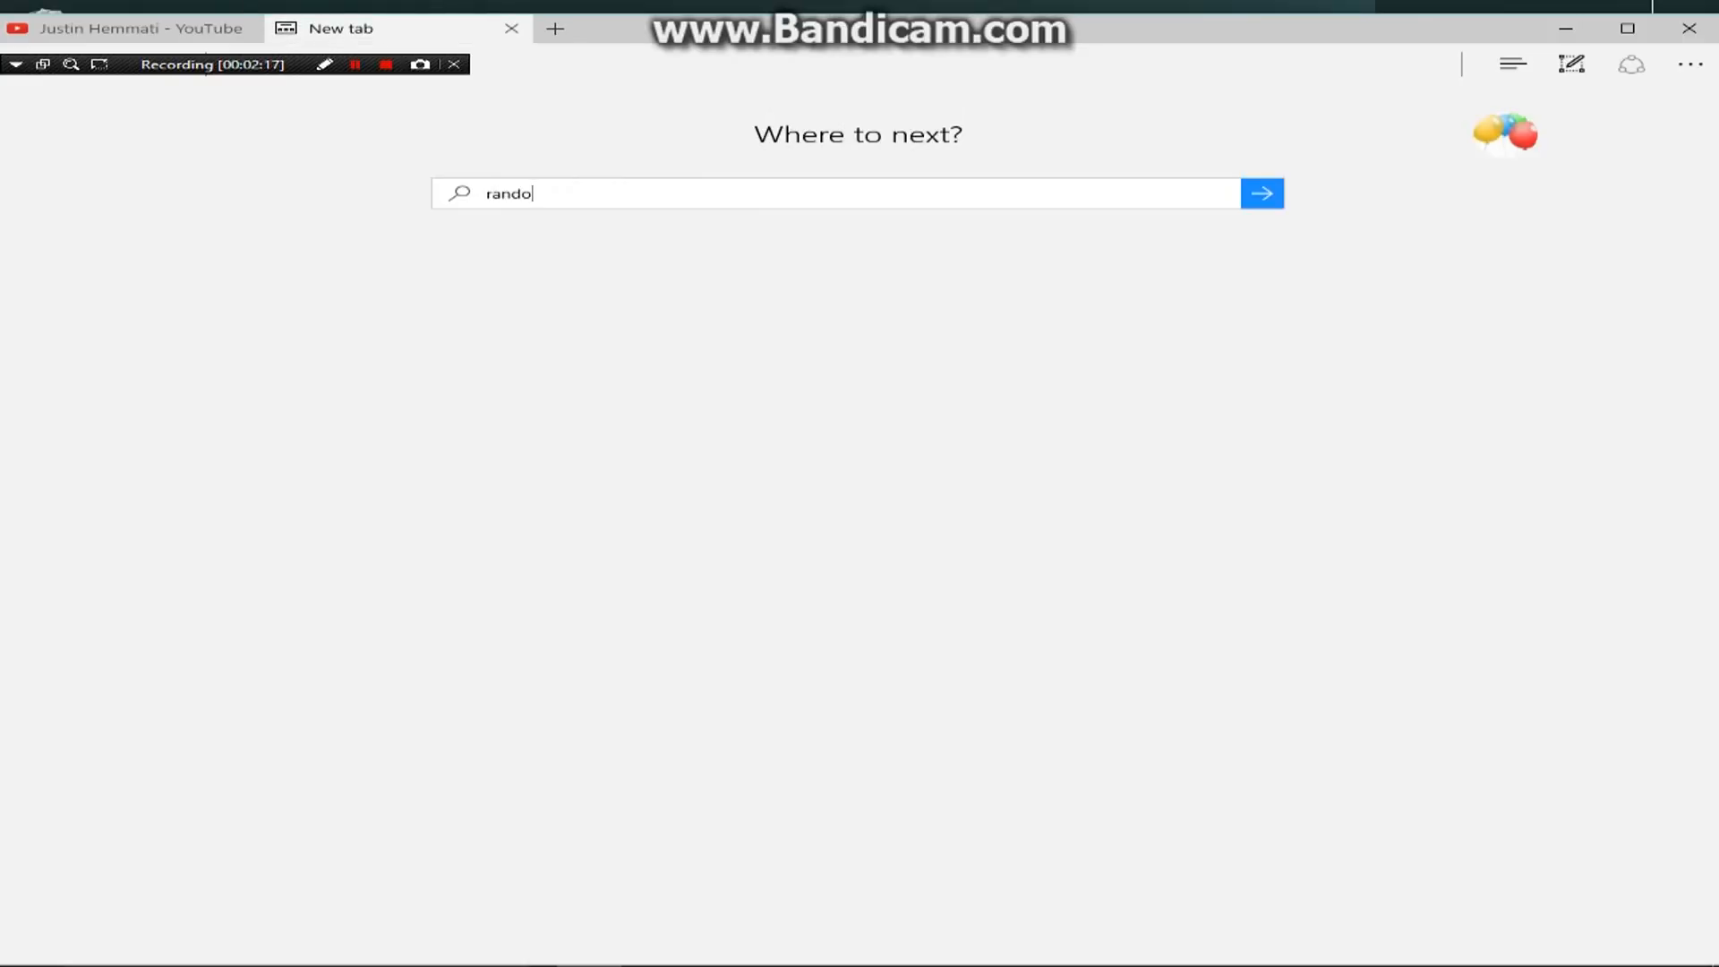
{"action": "key", "text": "ctrl+a"}
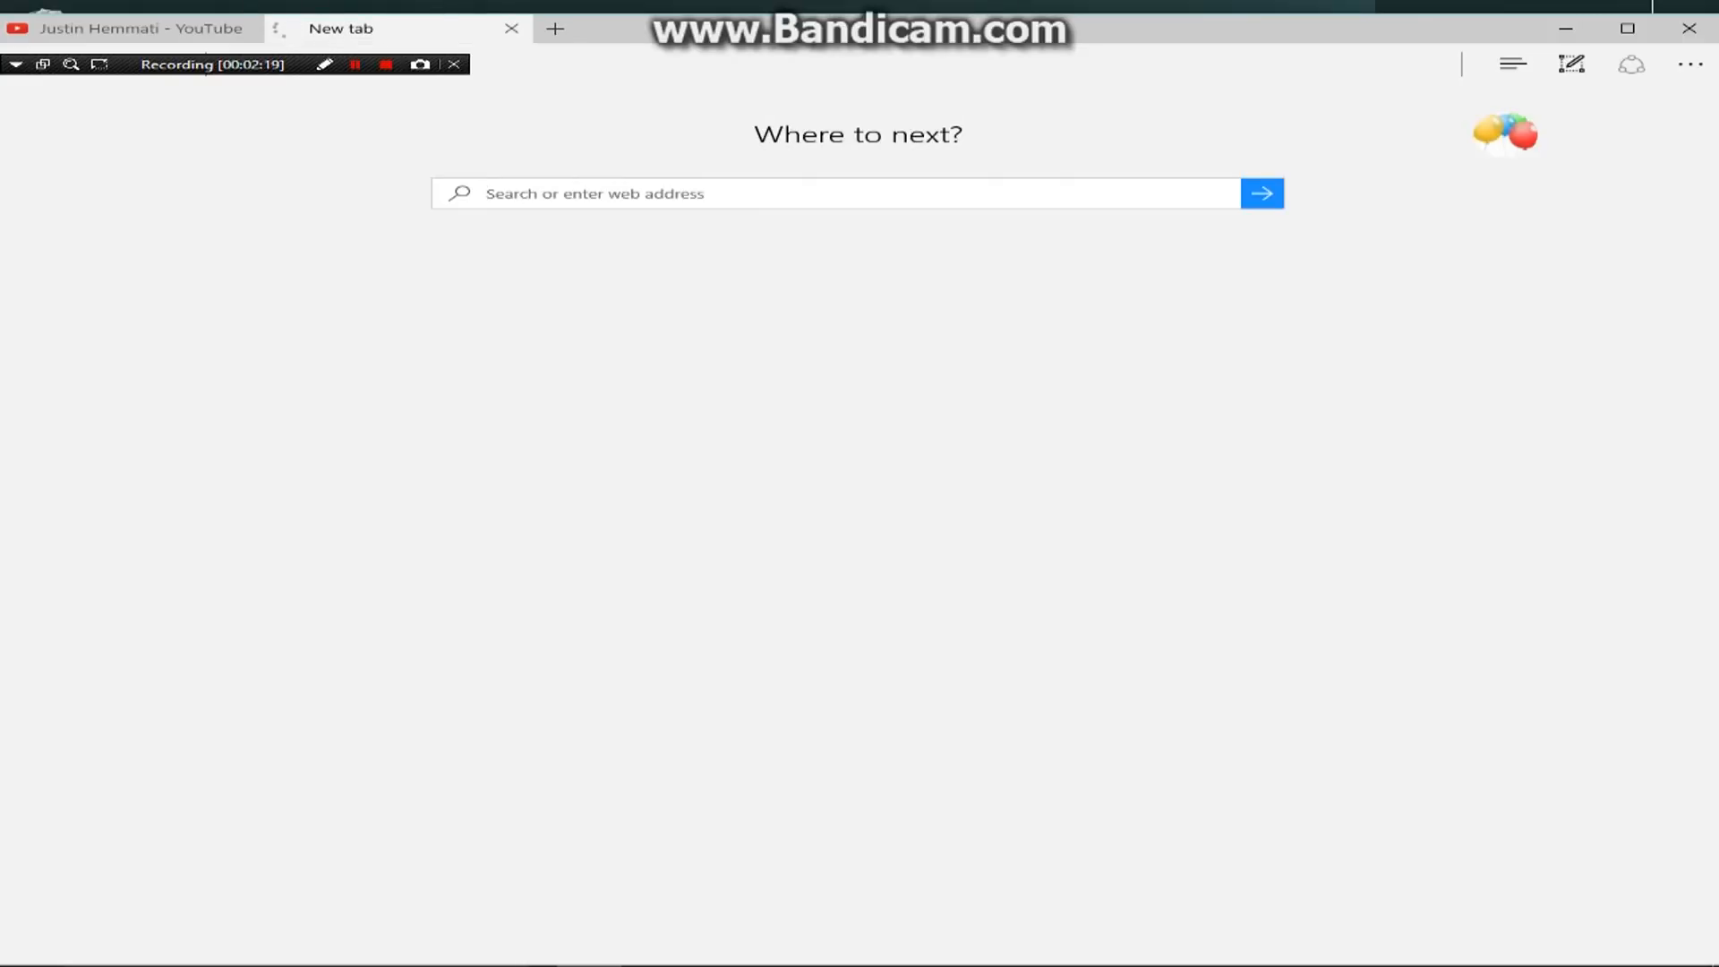
{"action": "type", "text": "number p"}
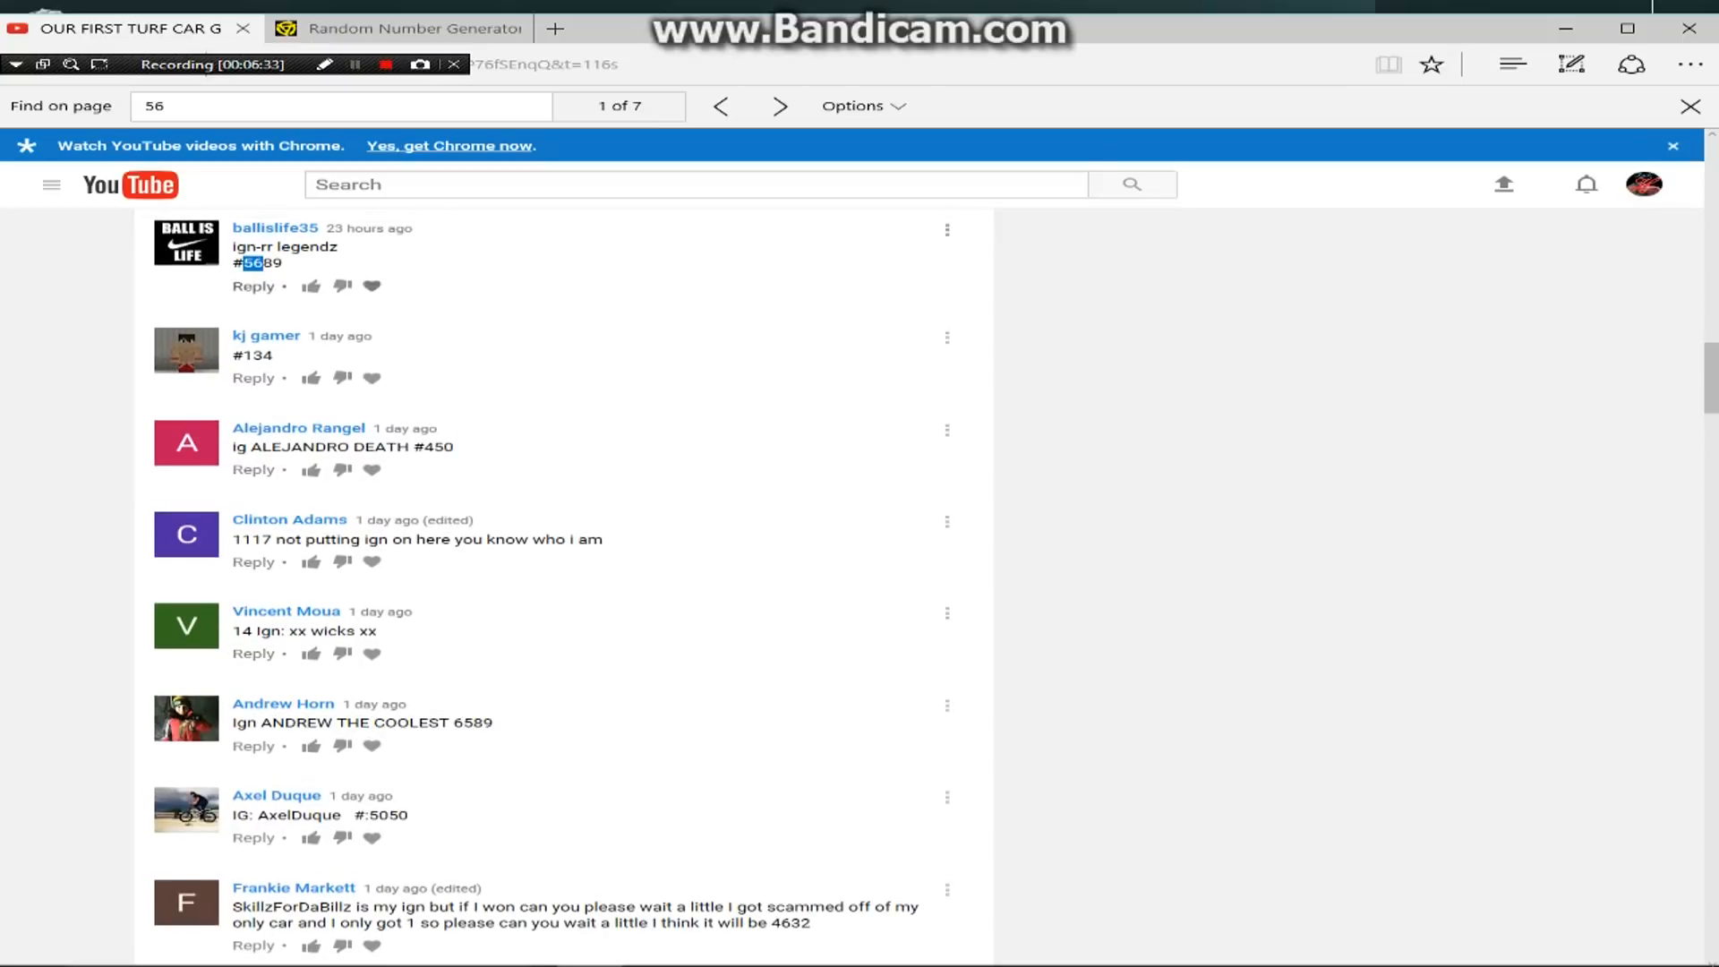
- Read the generated number 5665, then view comment #5689 on the video tab
{"action": "left_click", "coordinate": [400, 29]}
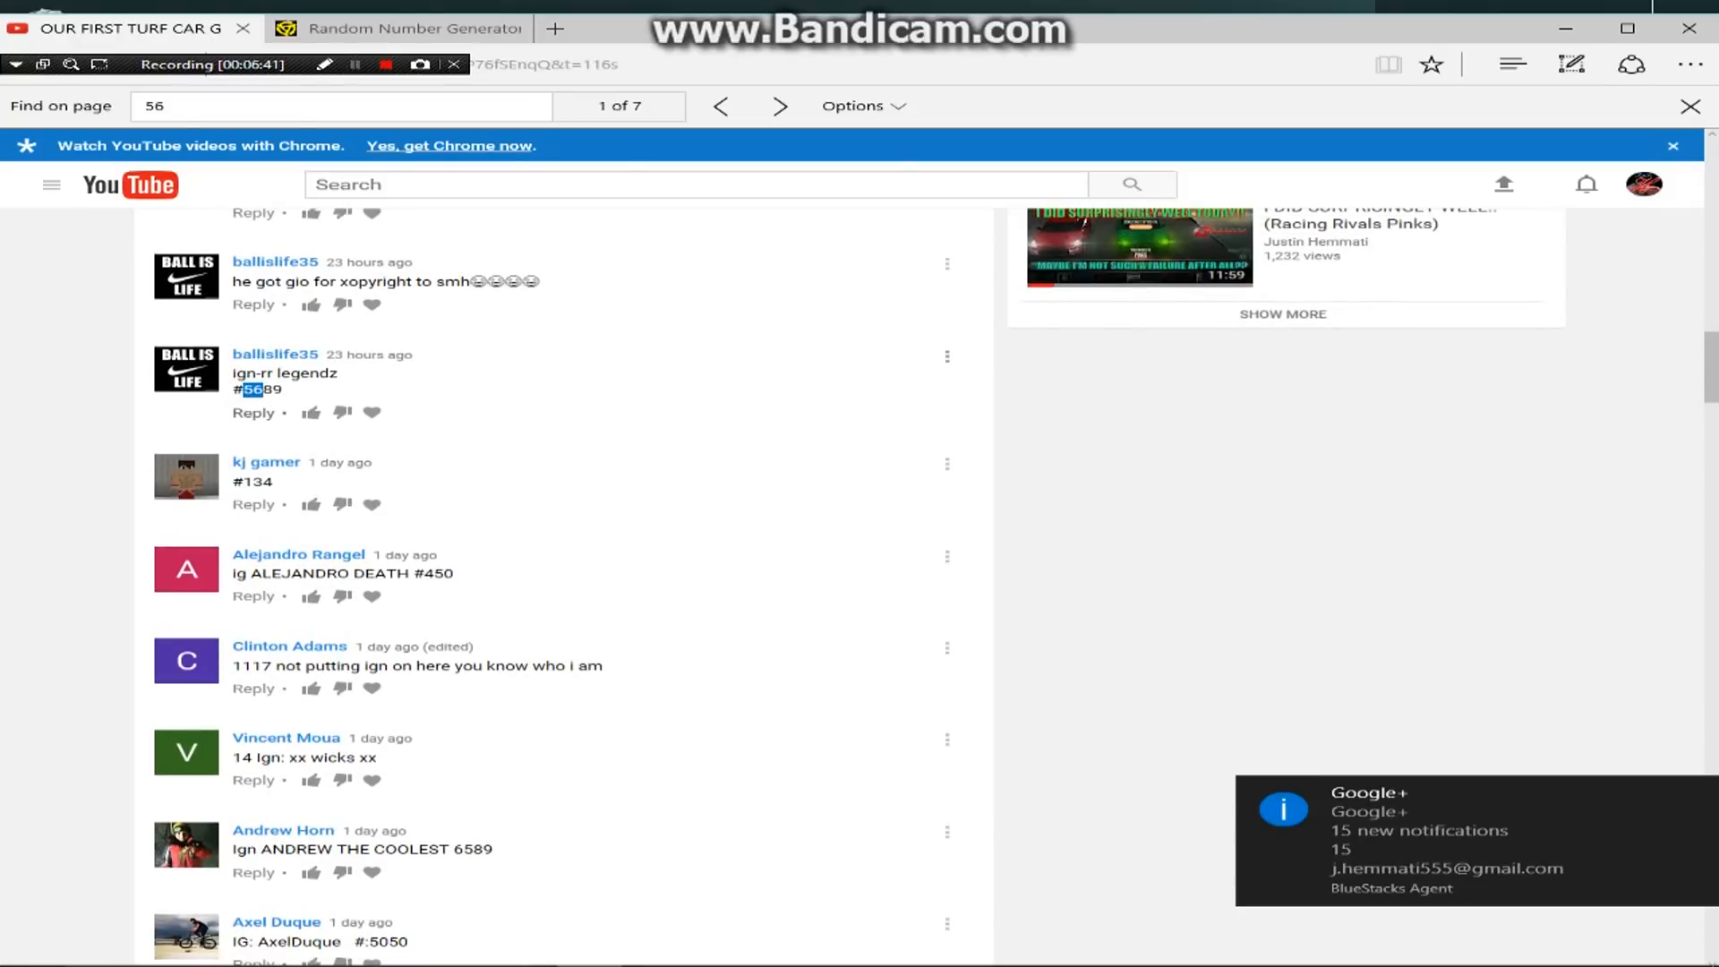
{"action": "left_click", "coordinate": [395, 29]}
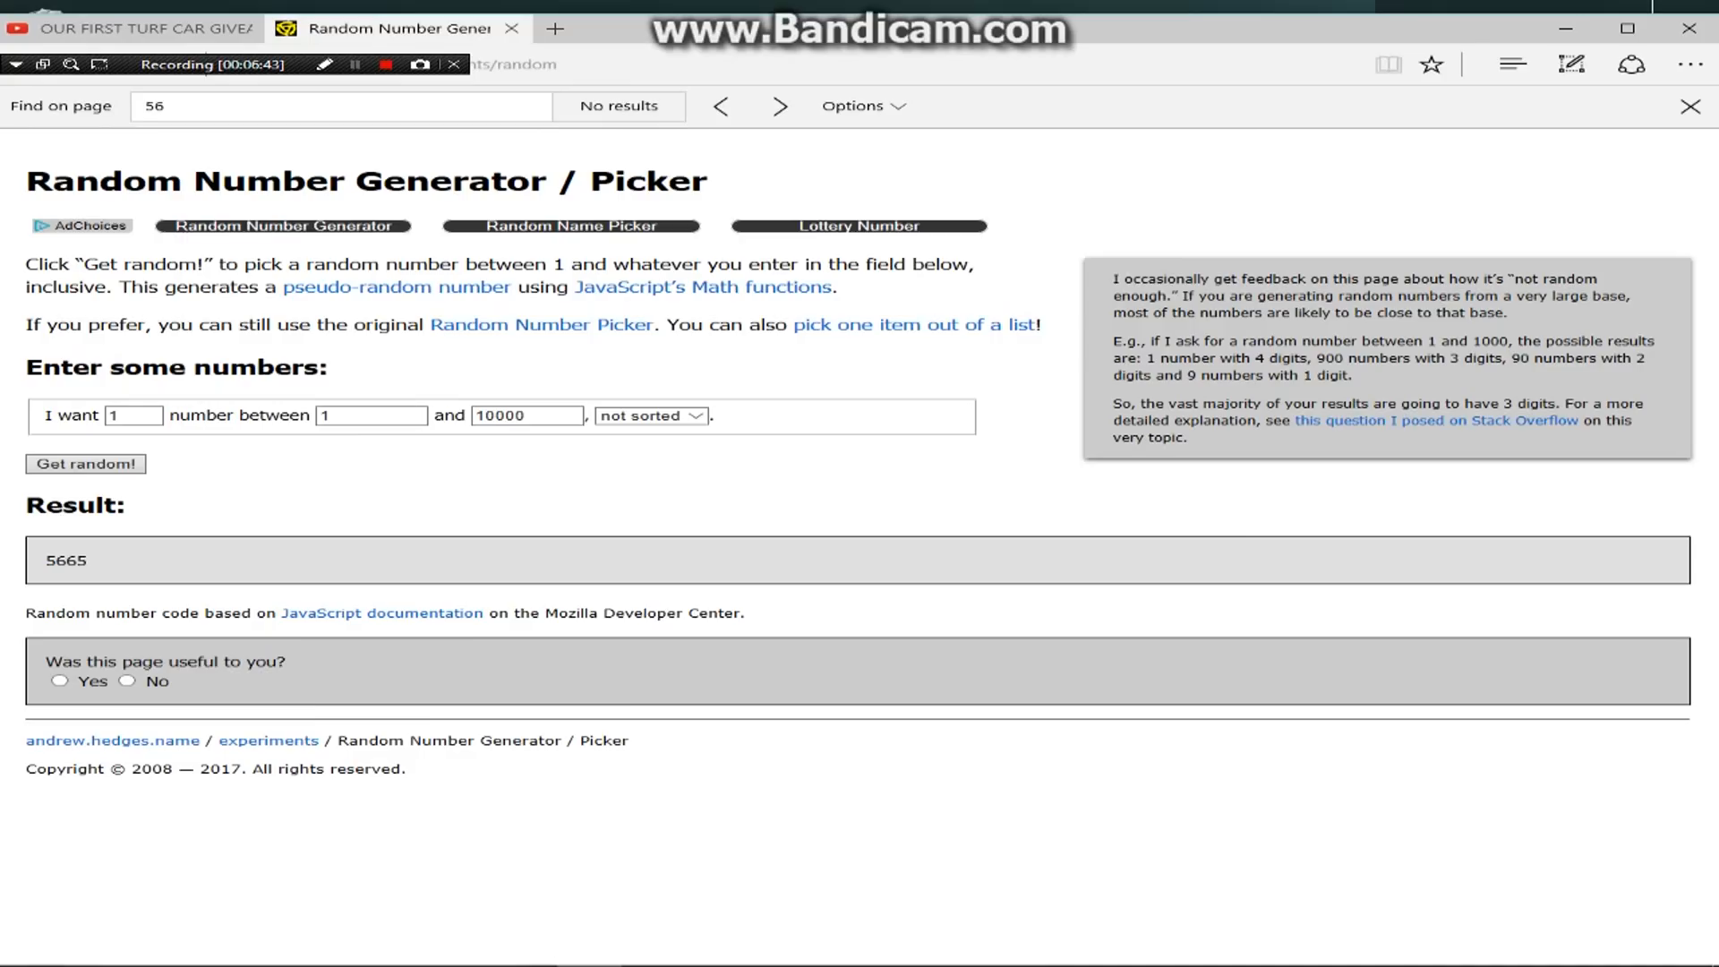
{"action": "left_click", "coordinate": [132, 29]}
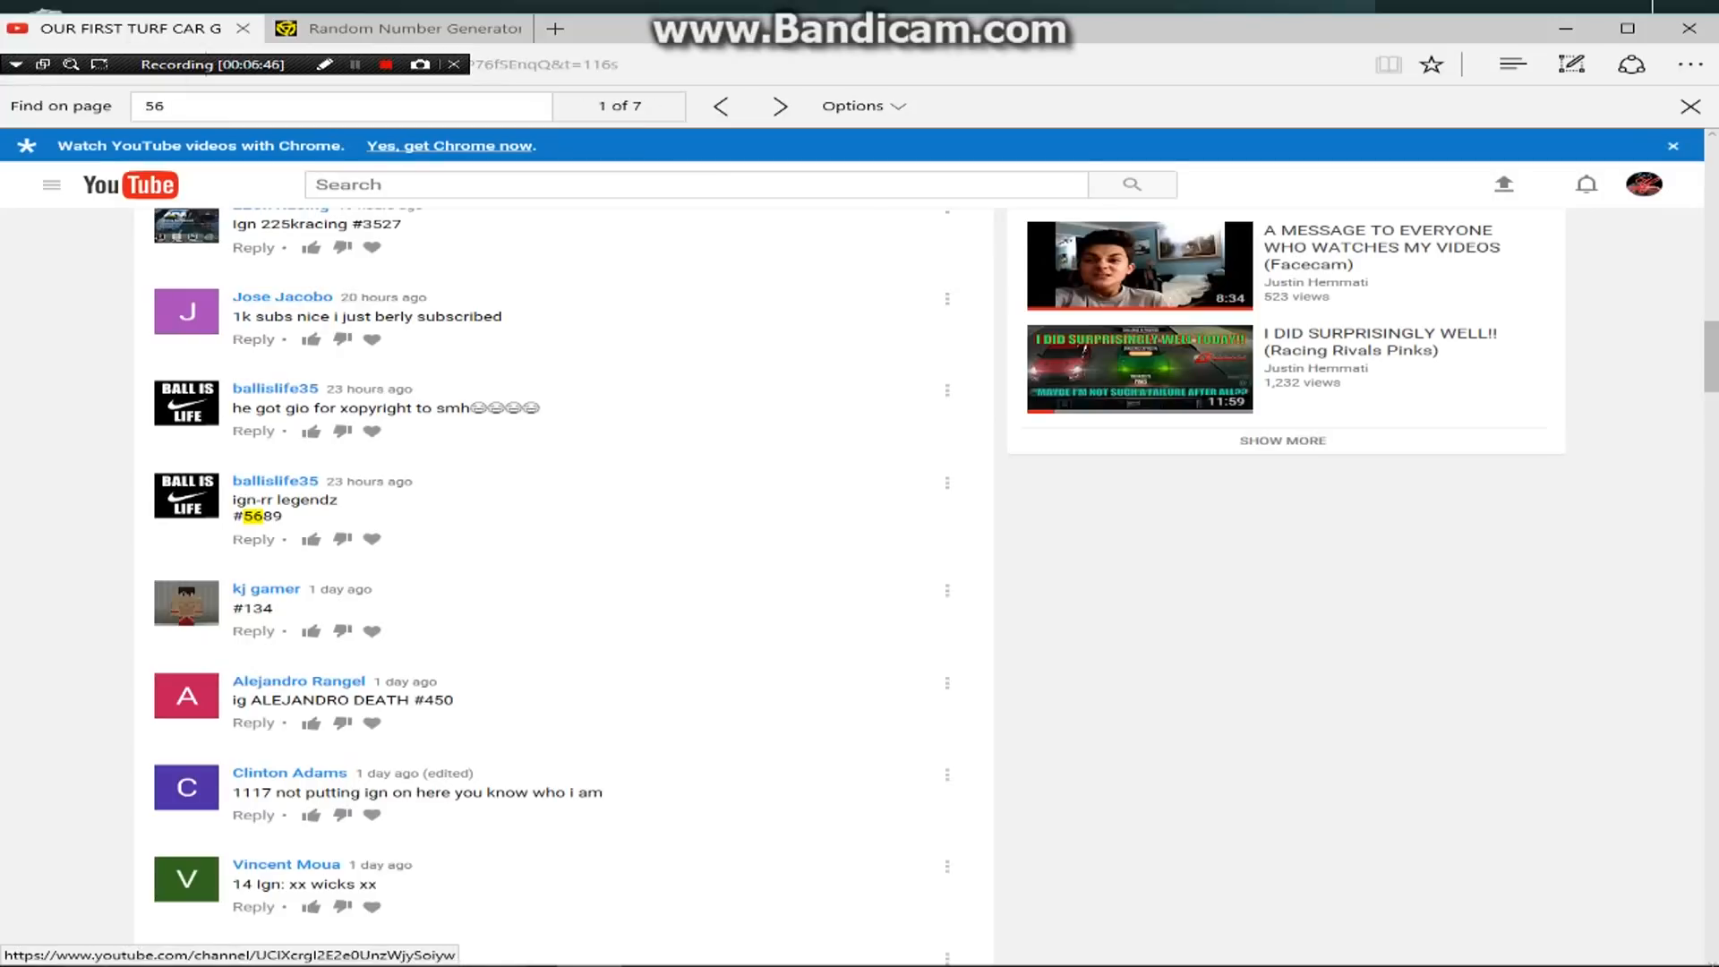